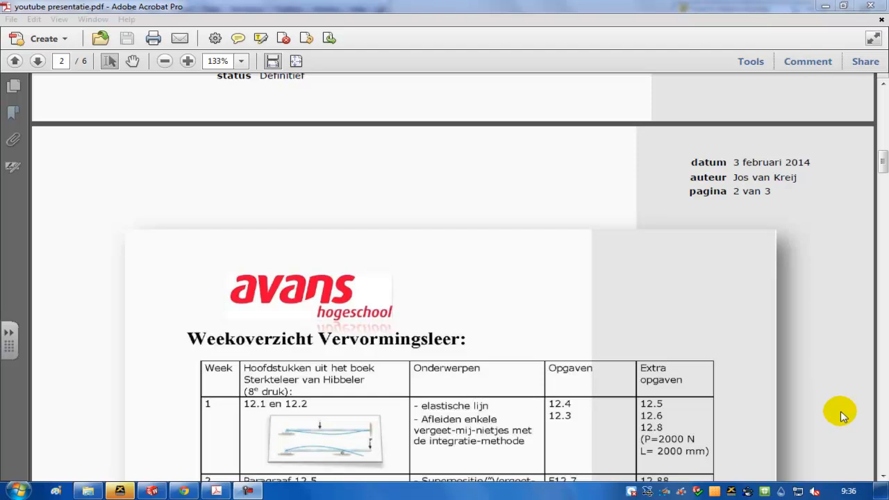
{"action": "mouse_move", "coordinate": [887, 334]}
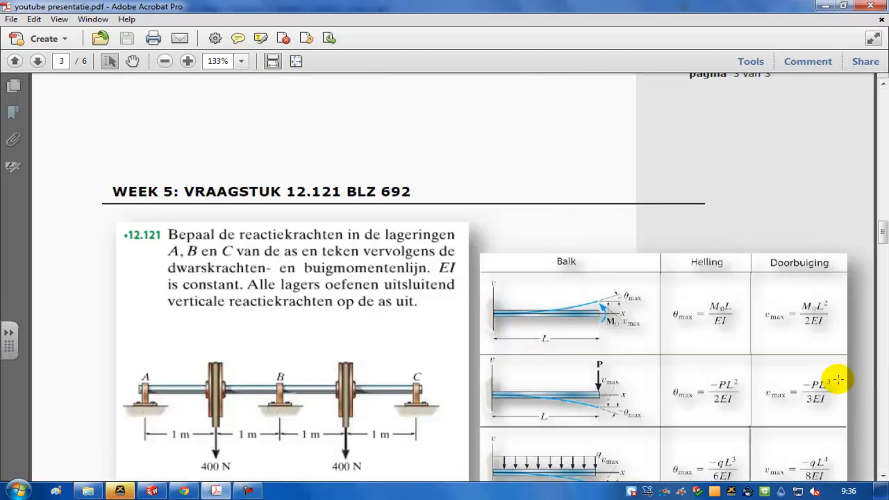
{"action": "mouse_move", "coordinate": [848, 433]}
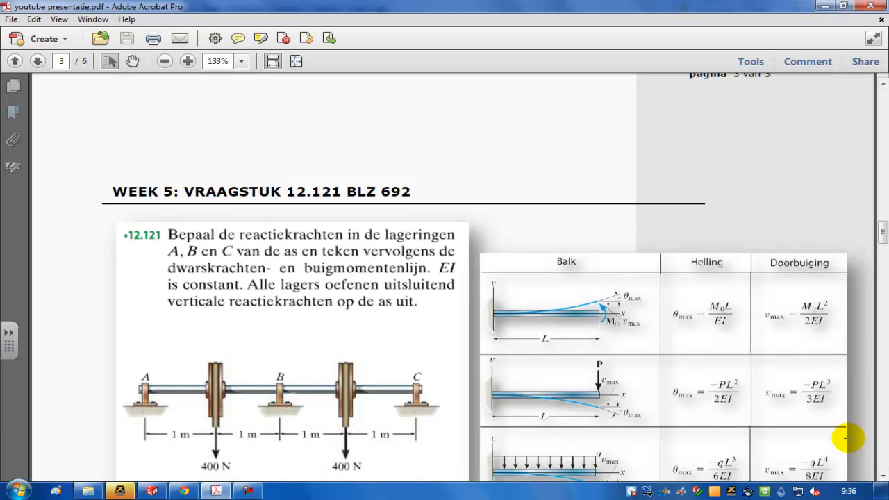
{"action": "mouse_move", "coordinate": [545, 372]}
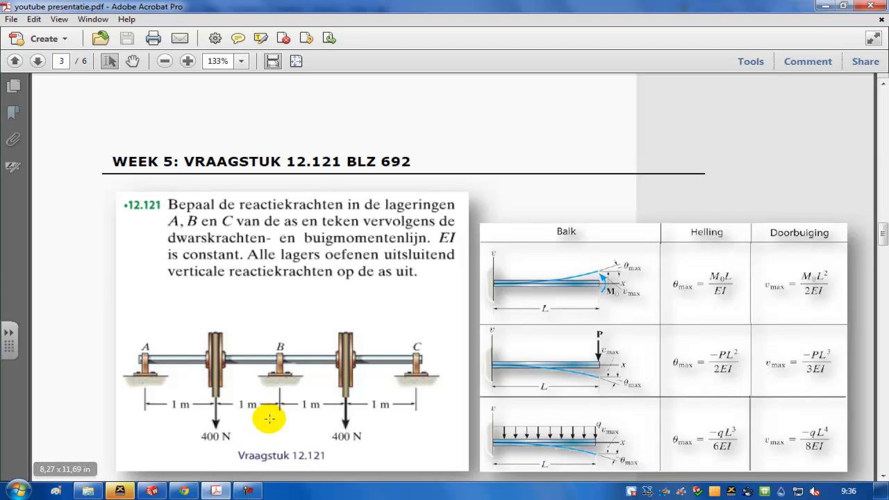
{"action": "mouse_move", "coordinate": [267, 381]}
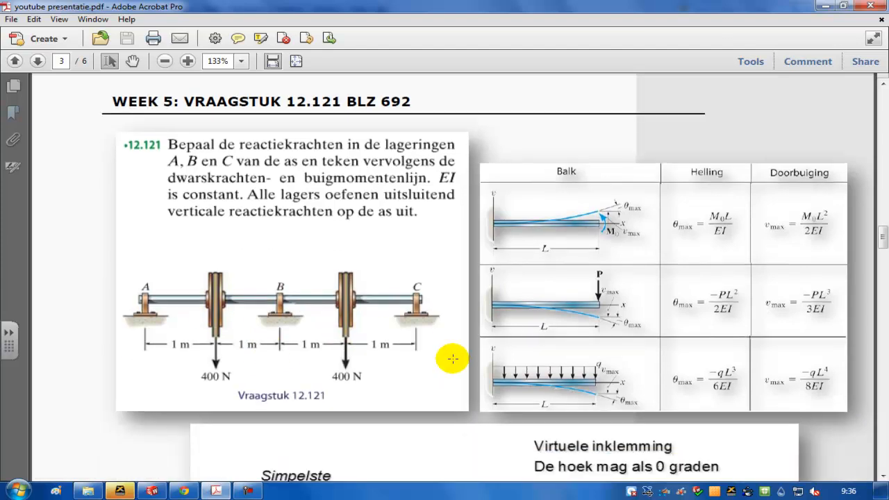
Step: Scroll through the half-beam sketch and deflection equations to the boxed Ay = Cy = 125 N result
{"action": "scroll", "scroll_direction": "down", "scroll_amount": 3}
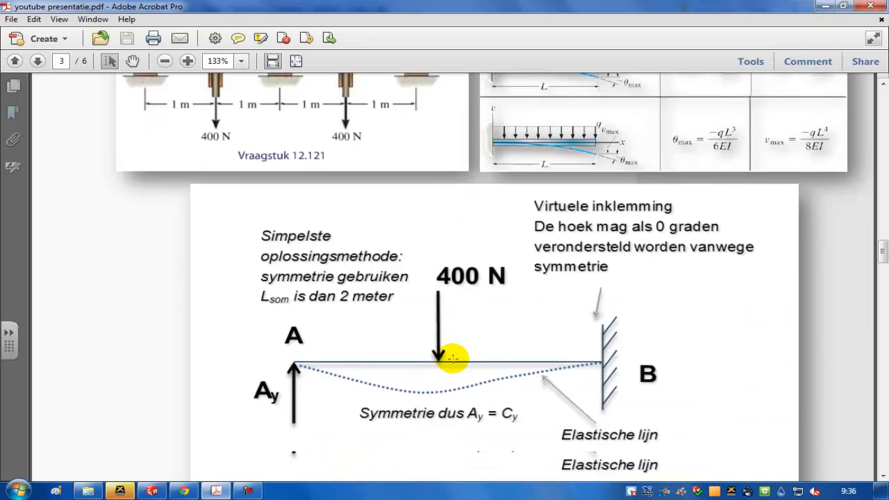
{"action": "scroll", "scroll_direction": "down", "scroll_amount": 3}
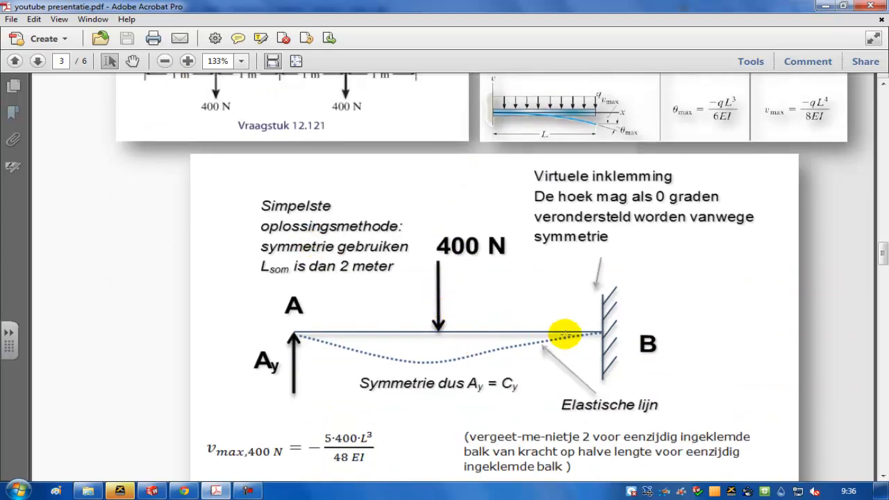
{"action": "mouse_move", "coordinate": [527, 350]}
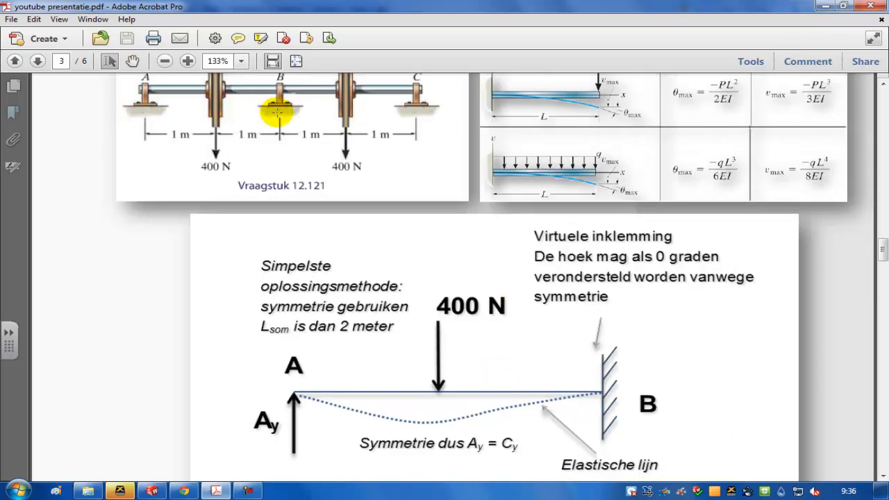
{"action": "scroll", "scroll_direction": "down", "scroll_amount": 3}
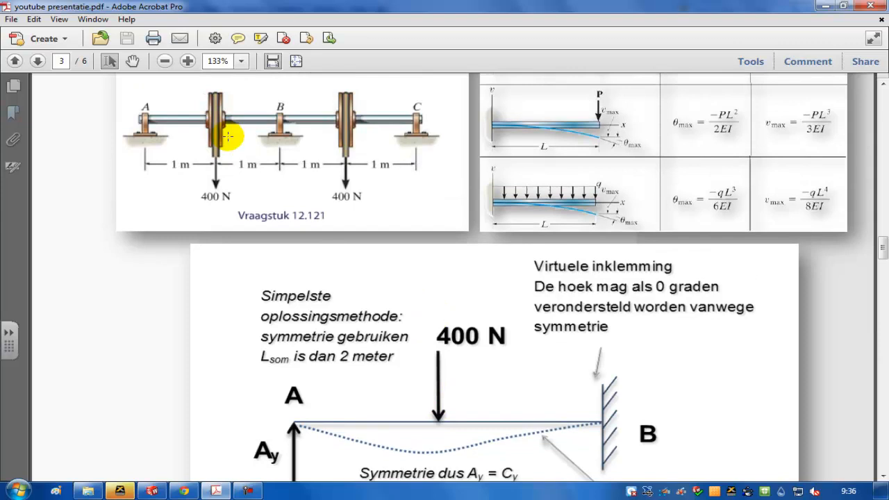
{"action": "scroll", "scroll_direction": "down", "scroll_amount": 3}
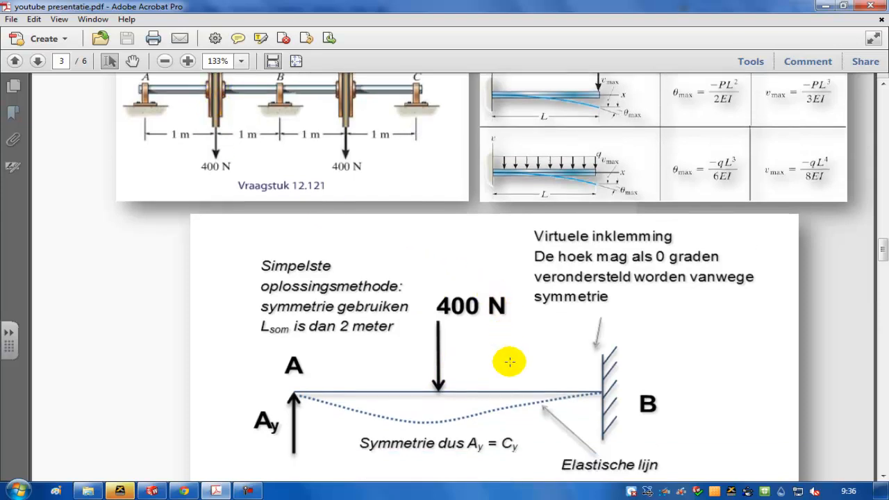
{"action": "scroll", "scroll_direction": "down", "scroll_amount": 3}
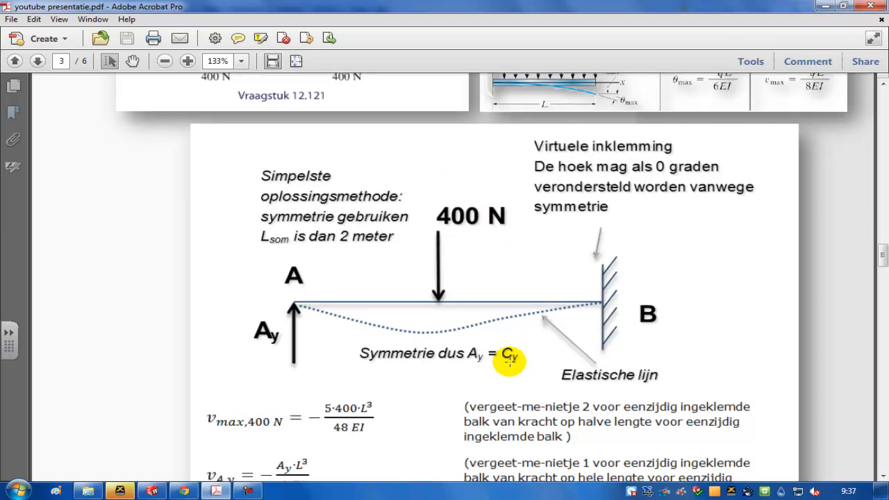
{"action": "scroll", "scroll_direction": "down", "scroll_amount": 3}
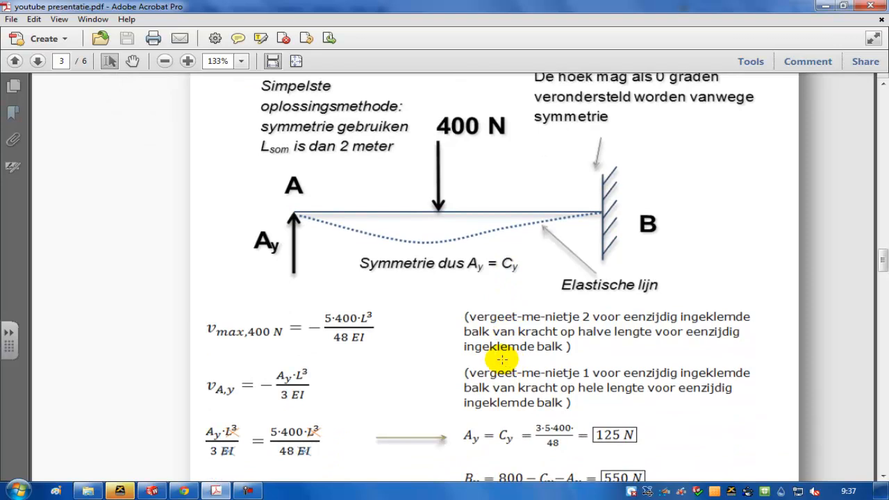
{"action": "mouse_move", "coordinate": [447, 345]}
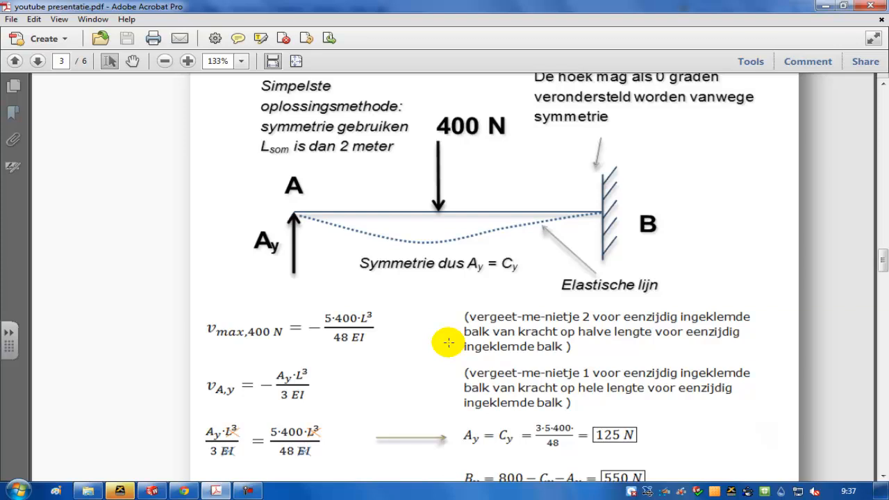
{"action": "scroll", "scroll_direction": "down", "scroll_amount": 3}
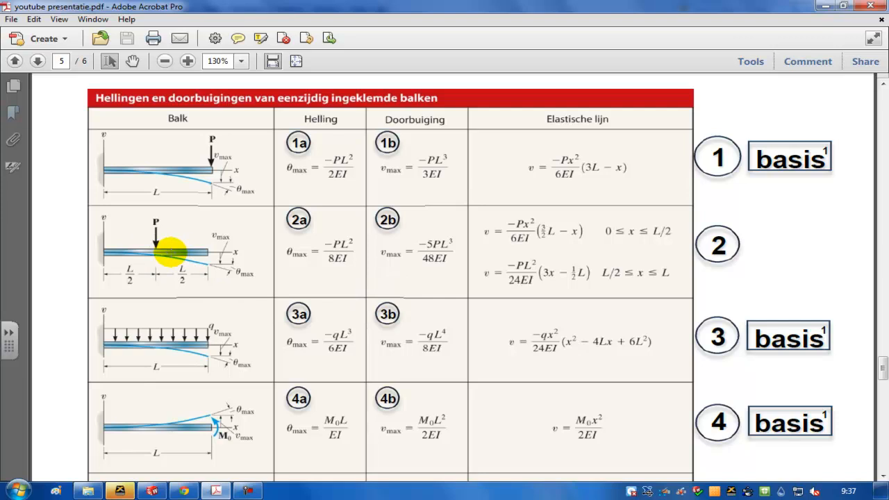
{"action": "mouse_move", "coordinate": [175, 236]}
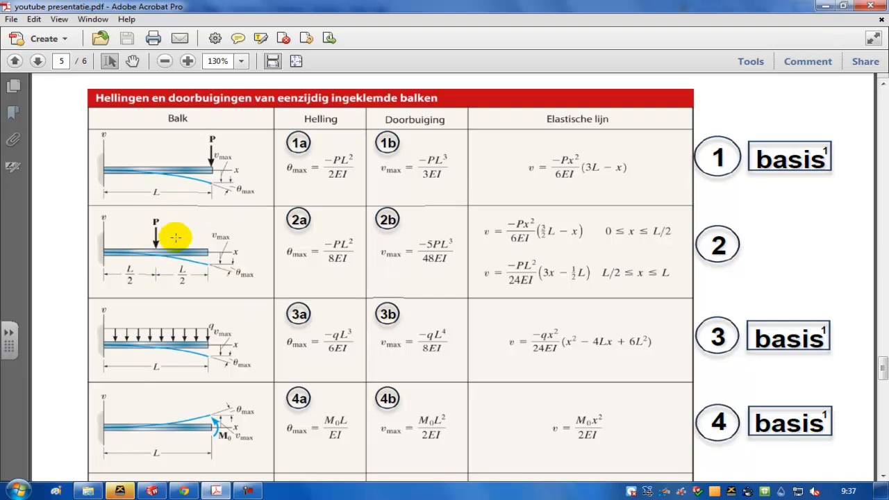
{"action": "mouse_move", "coordinate": [181, 247]}
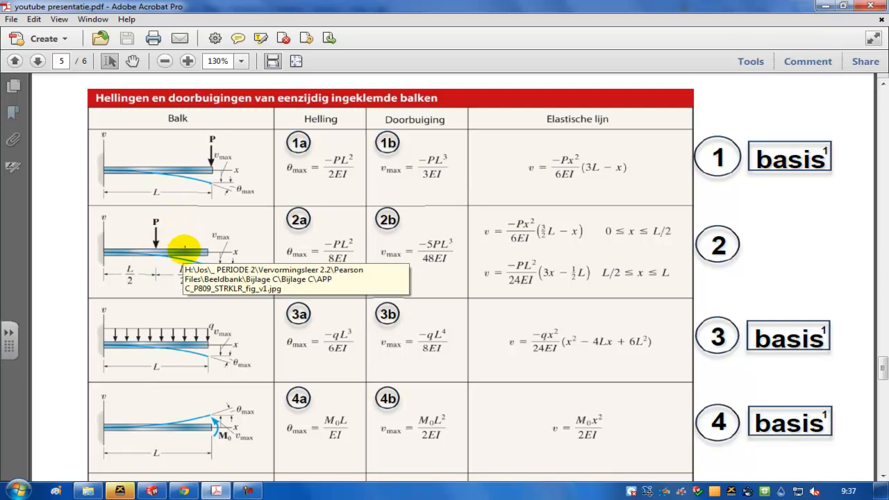
Step: Scroll to the cantilever slope-and-deflection table on page 5
{"action": "scroll", "scroll_direction": "down", "scroll_amount": 3}
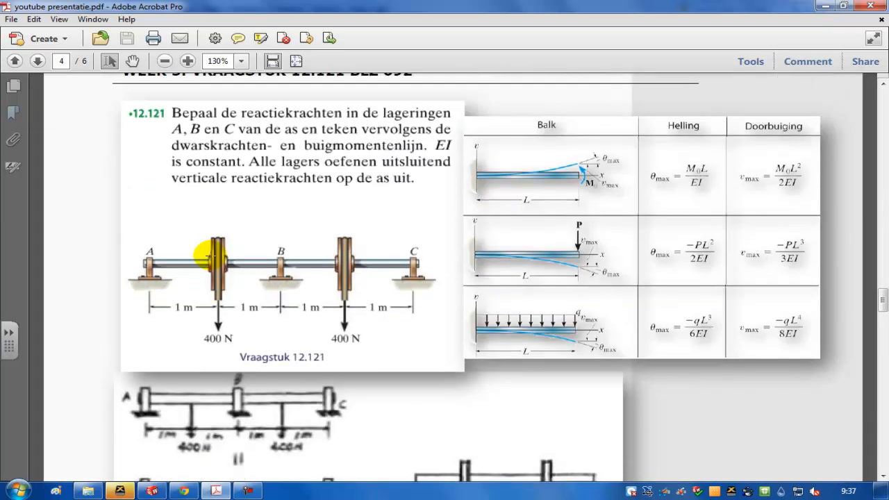
{"action": "mouse_move", "coordinate": [327, 278]}
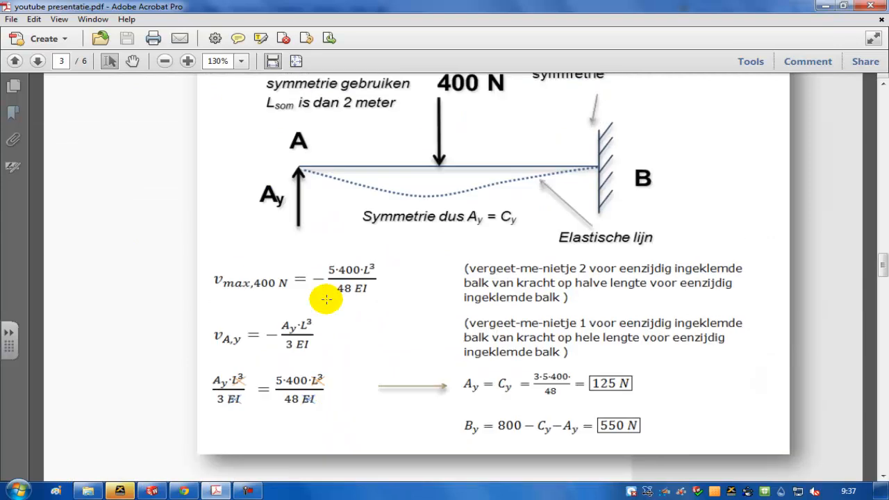
Step: Scroll back to the symmetry solution showing Ay = Cy = 125 N and By = 550 N
{"action": "scroll", "scroll_direction": "up", "scroll_amount": 3}
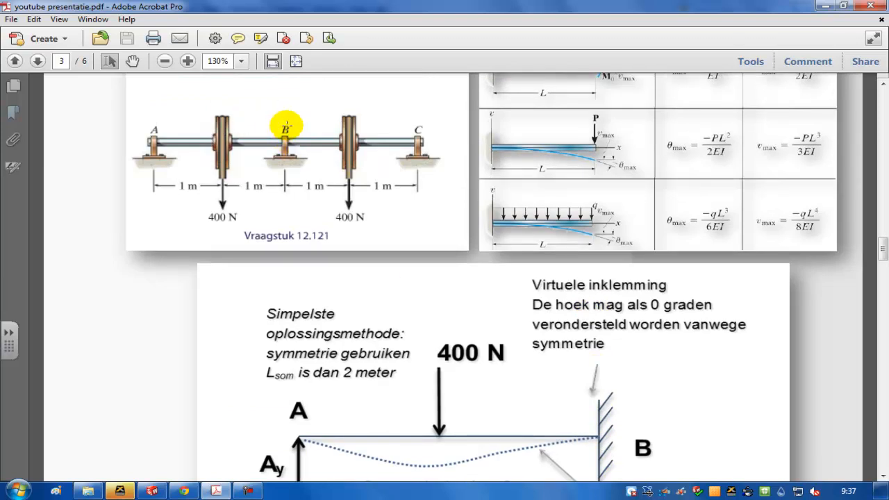
{"action": "scroll", "scroll_direction": "down", "scroll_amount": 3}
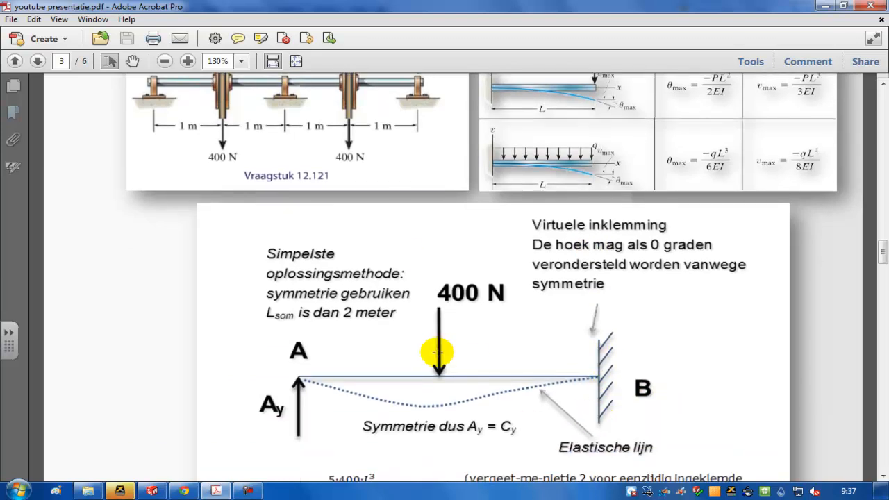
{"action": "mouse_move", "coordinate": [584, 389]}
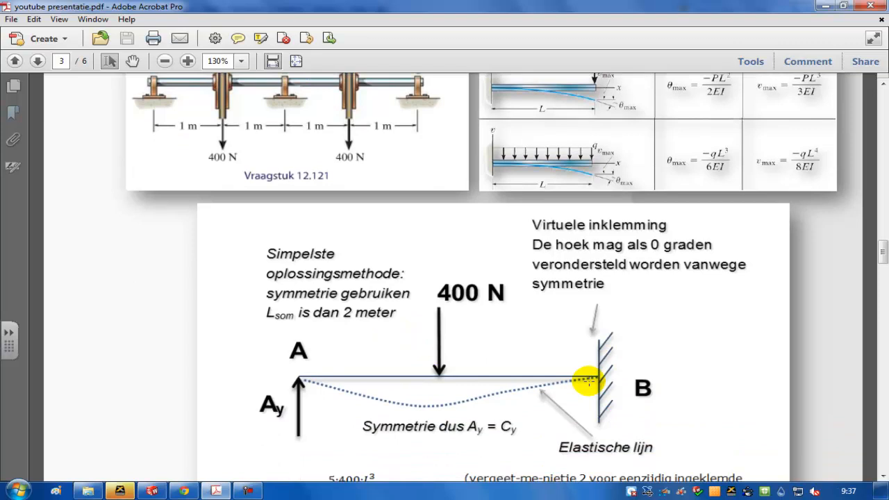
{"action": "scroll", "scroll_direction": "down", "scroll_amount": 3}
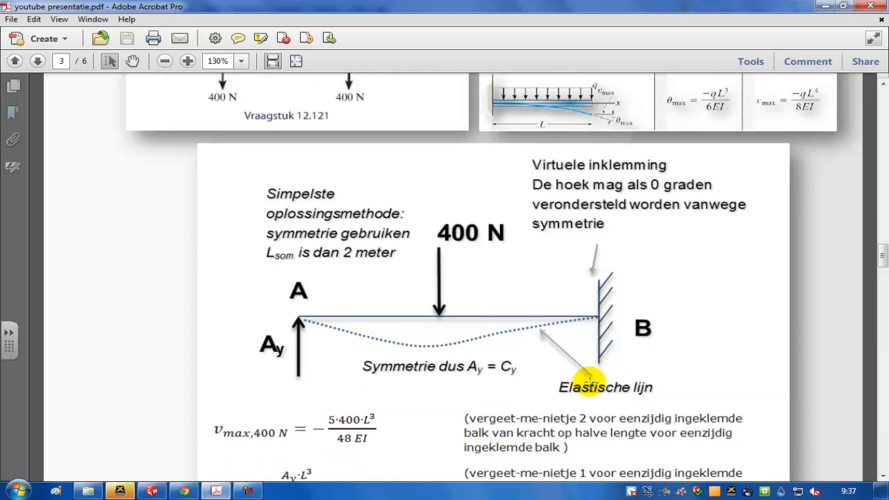
{"action": "scroll", "scroll_direction": "down", "scroll_amount": 3}
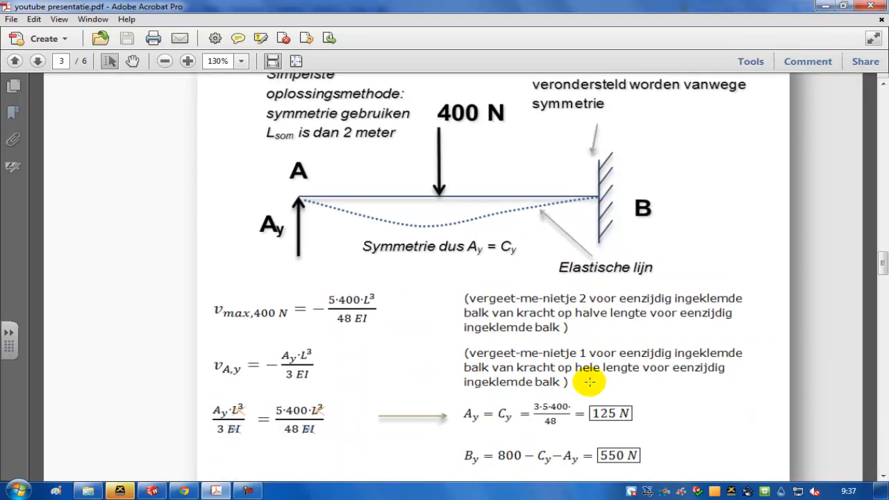
{"action": "mouse_move", "coordinate": [335, 333]}
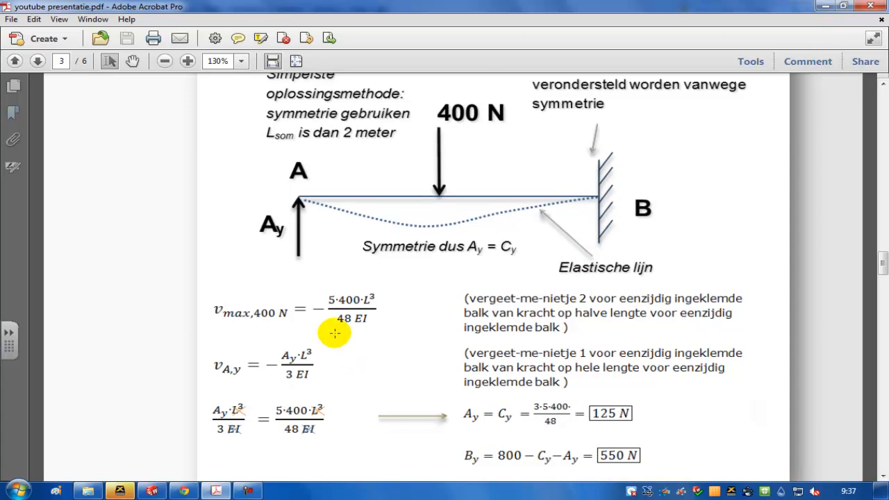
{"action": "mouse_move", "coordinate": [298, 194]}
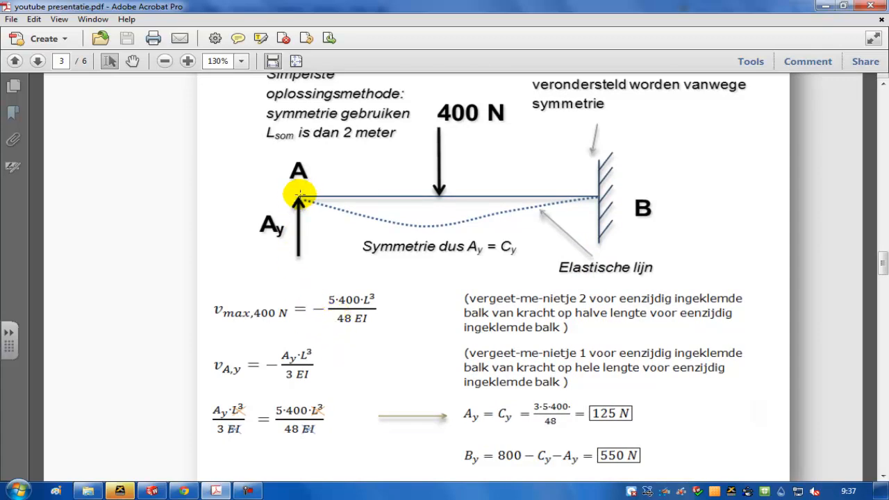
Step: Scroll to the reaction-force results on page 3
{"action": "scroll", "scroll_direction": "down", "scroll_amount": 3}
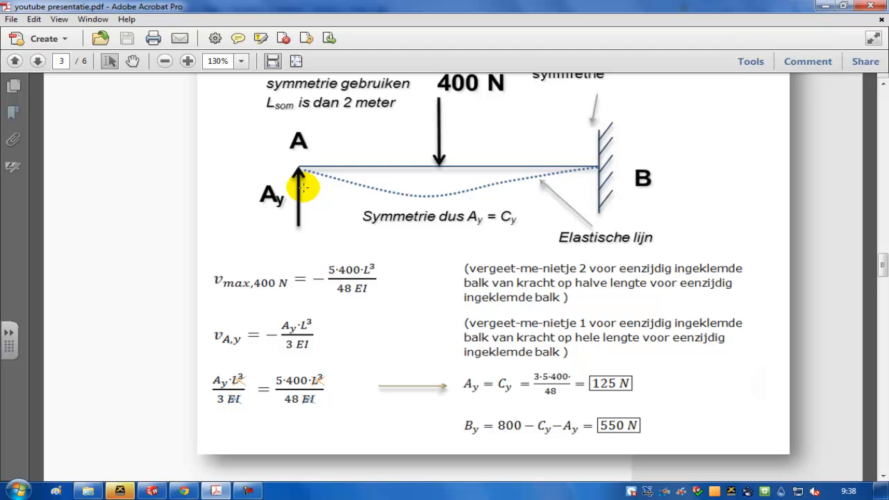
{"action": "mouse_move", "coordinate": [298, 303]}
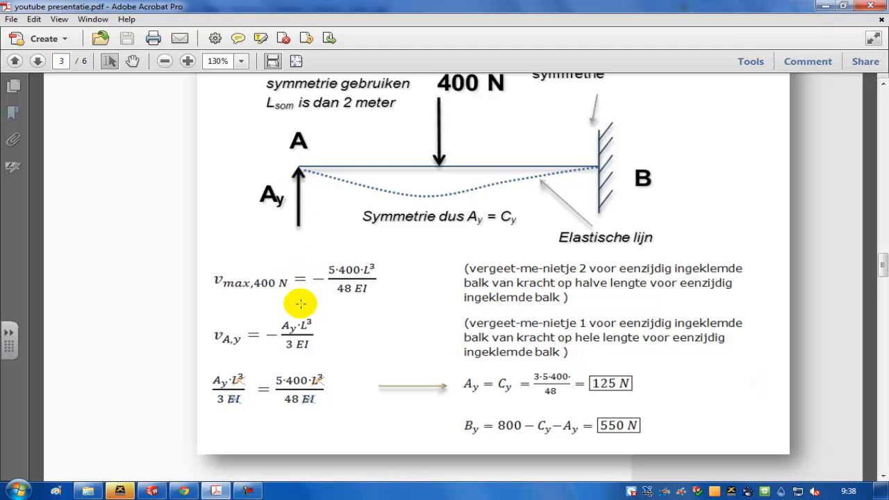
{"action": "mouse_move", "coordinate": [319, 342]}
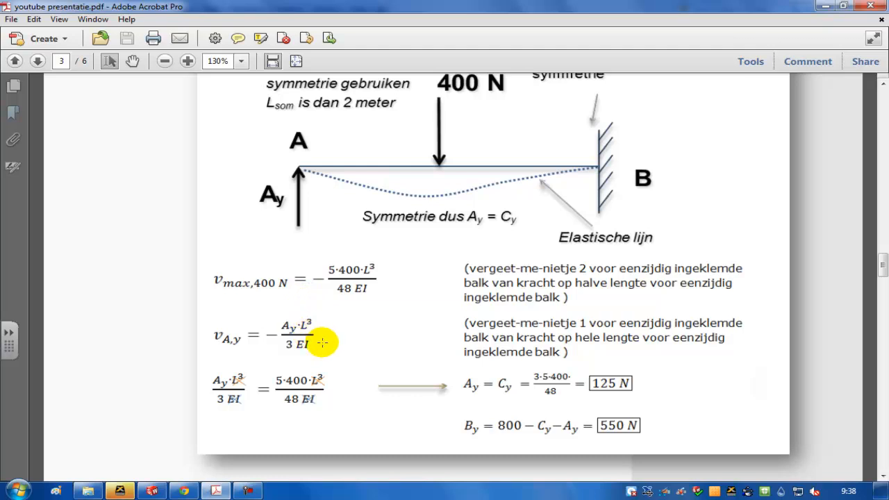
{"action": "mouse_move", "coordinate": [473, 397]}
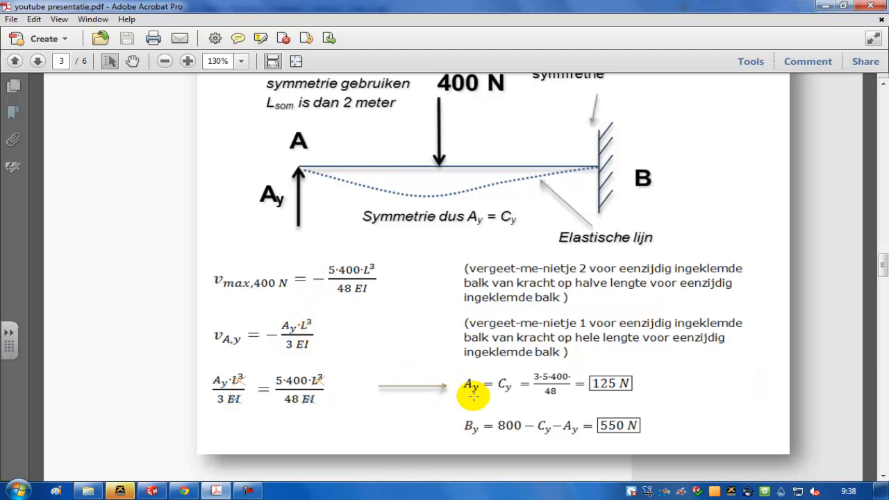
{"action": "mouse_move", "coordinate": [600, 386]}
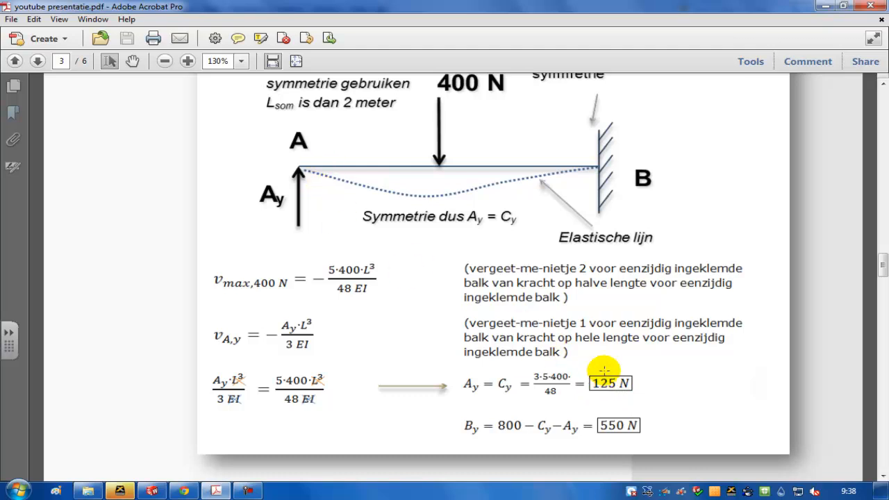
{"action": "mouse_move", "coordinate": [618, 408]}
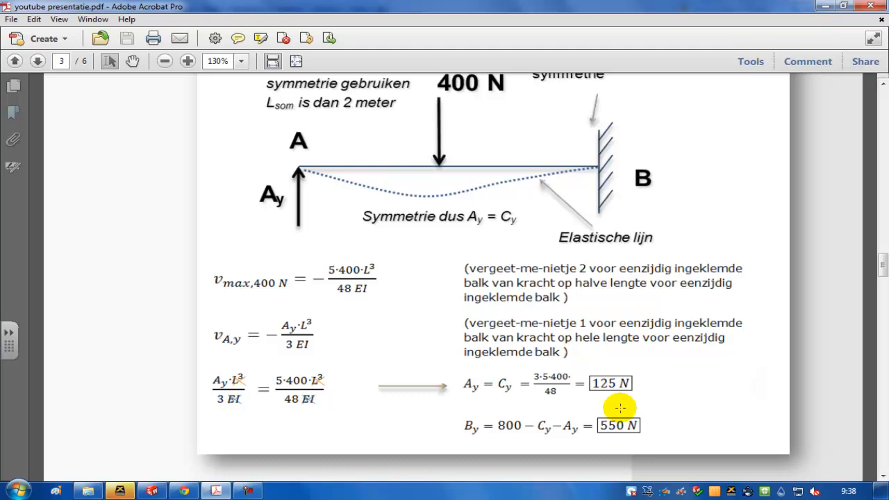
{"action": "mouse_move", "coordinate": [601, 402]}
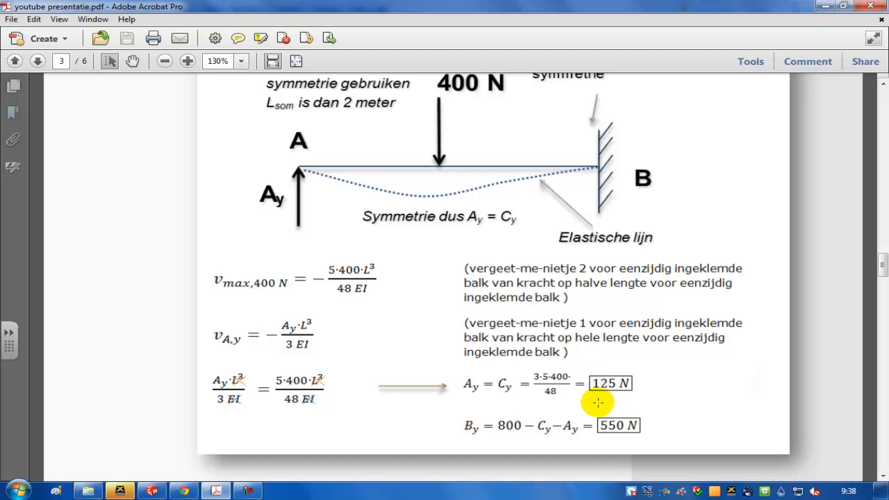
{"action": "mouse_move", "coordinate": [600, 383]}
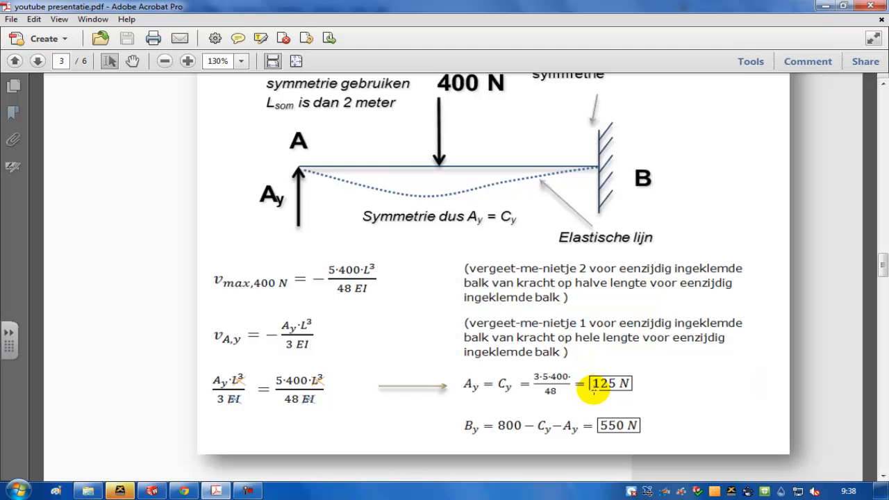
{"action": "mouse_move", "coordinate": [580, 406]}
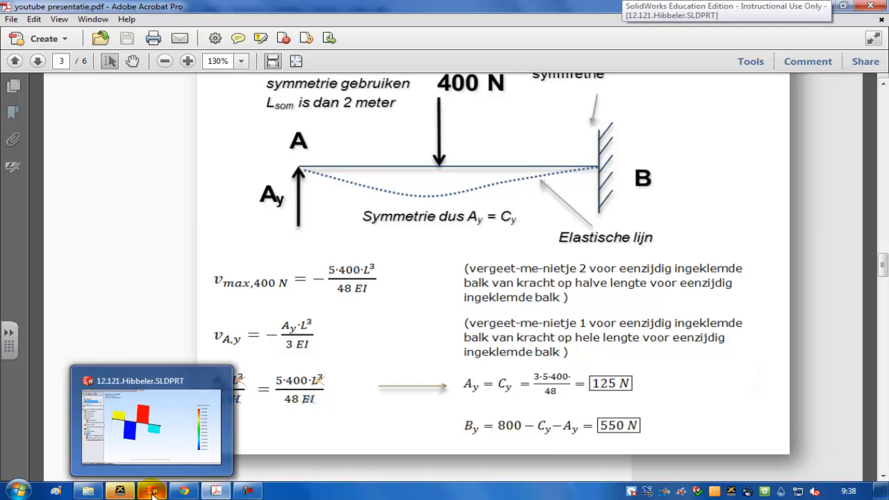
Step: Define a Moment in Dir2 beam diagram from the study Results in SolidWorks
{"action": "left_click", "coordinate": [153, 489]}
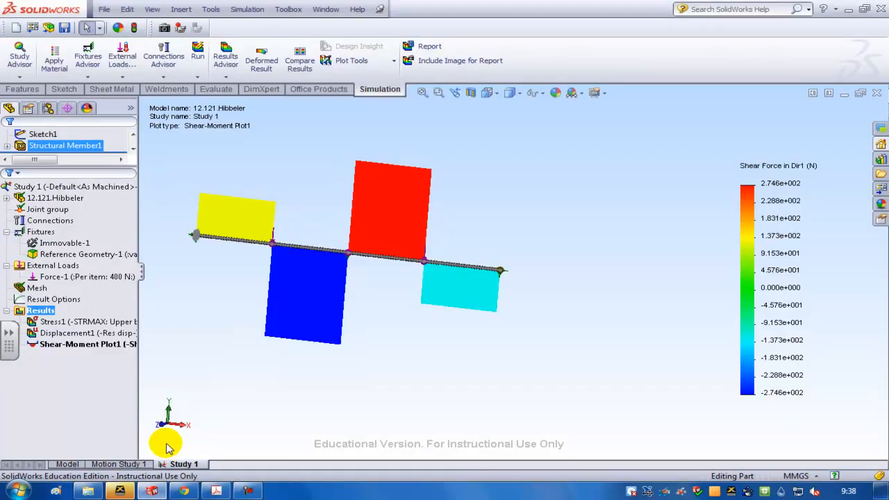
{"action": "mouse_move", "coordinate": [229, 397]}
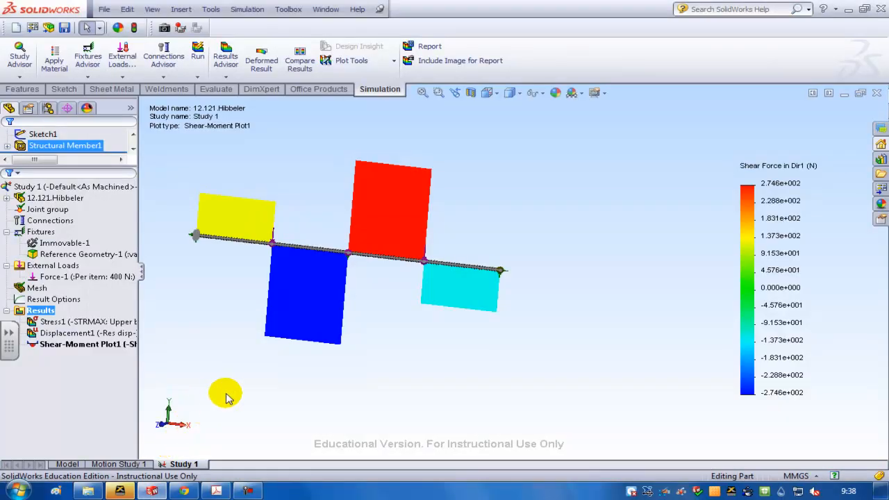
{"action": "mouse_move", "coordinate": [217, 379]}
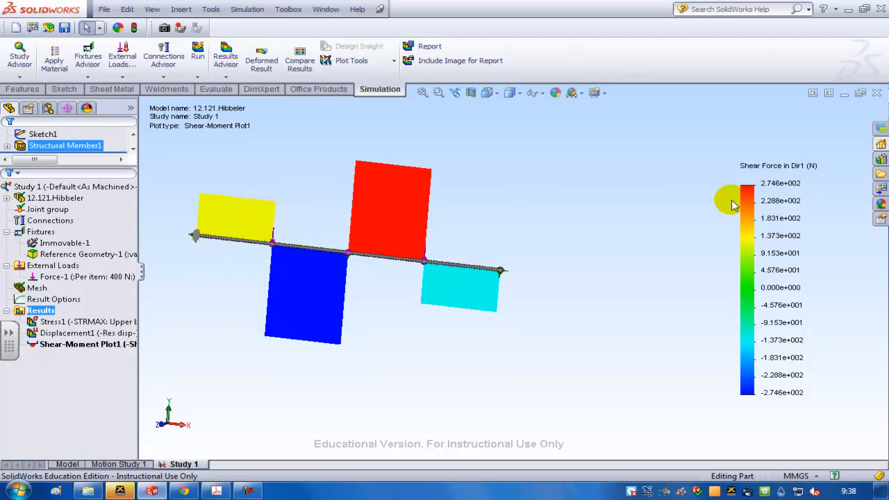
{"action": "right_click", "coordinate": [40, 310]}
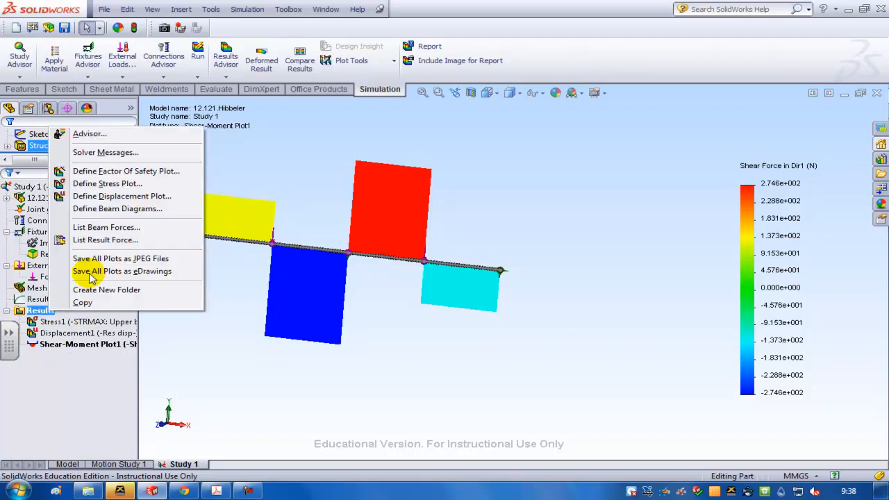
{"action": "mouse_move", "coordinate": [106, 208]}
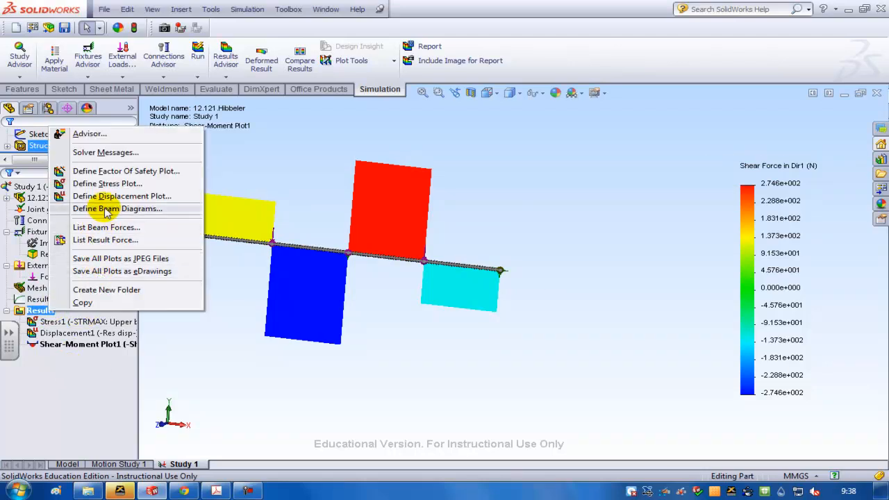
{"action": "left_click", "coordinate": [117, 208]}
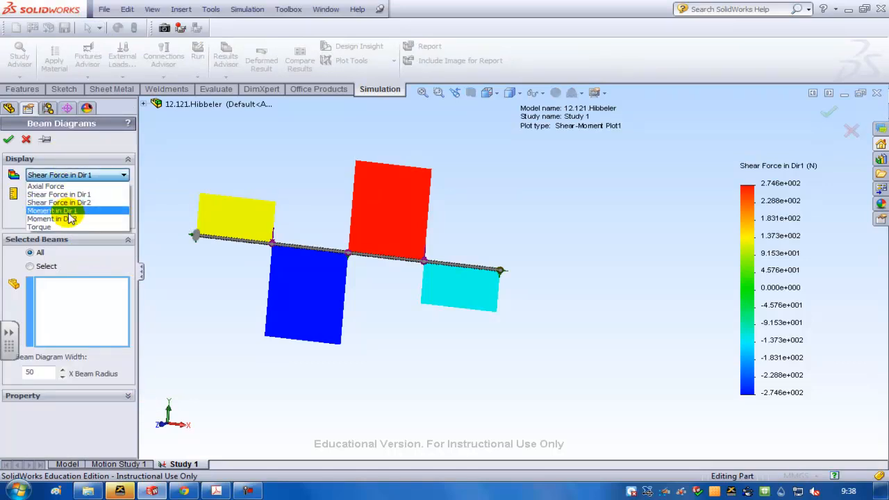
{"action": "mouse_move", "coordinate": [56, 218]}
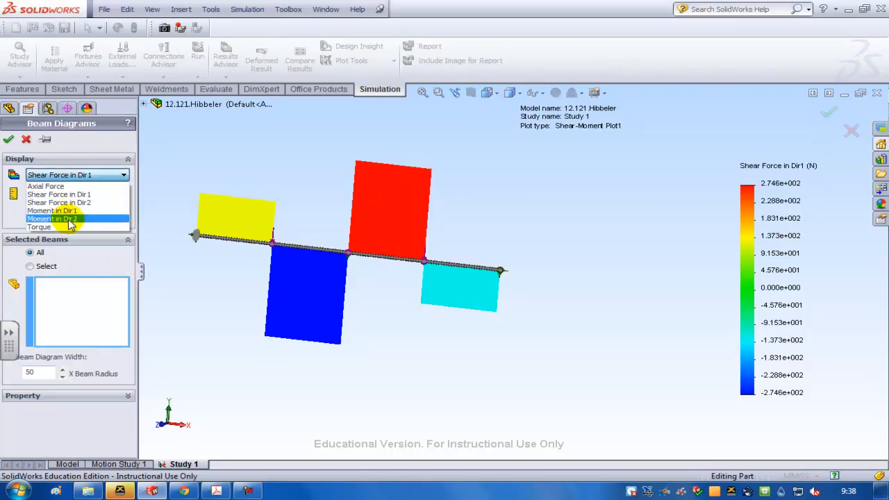
{"action": "left_click", "coordinate": [56, 220]}
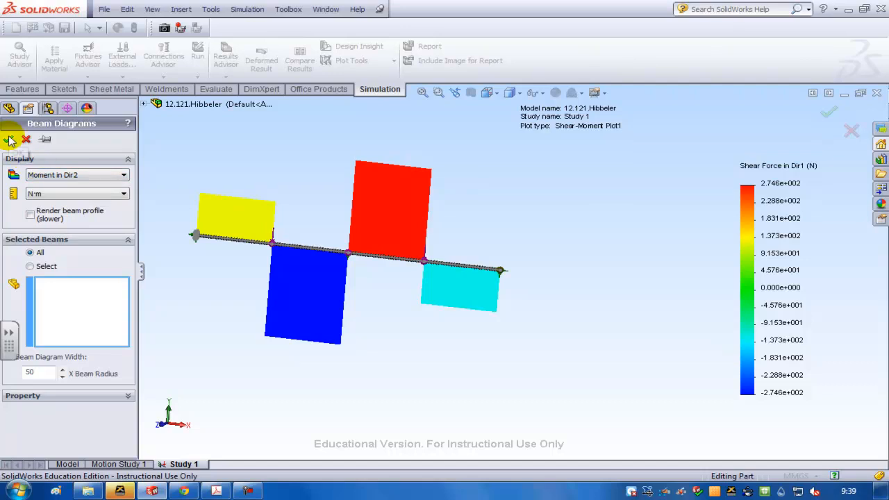
{"action": "left_click", "coordinate": [11, 139]}
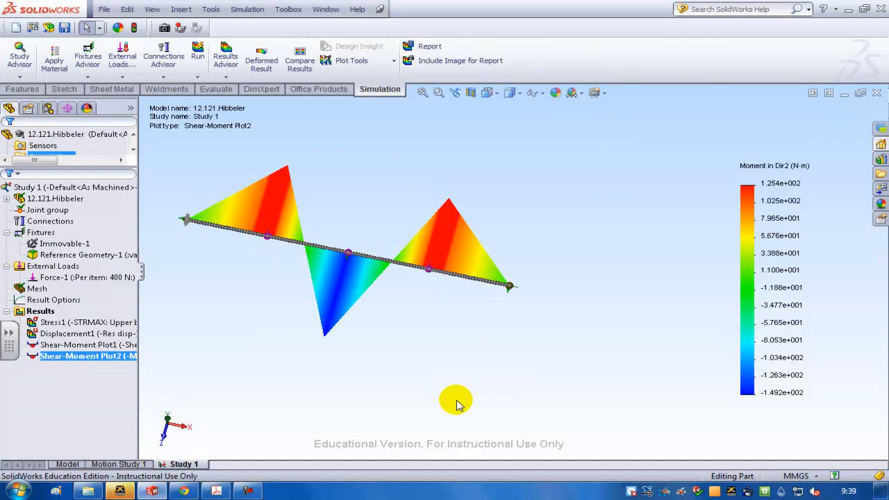
{"action": "mouse_move", "coordinate": [528, 293]}
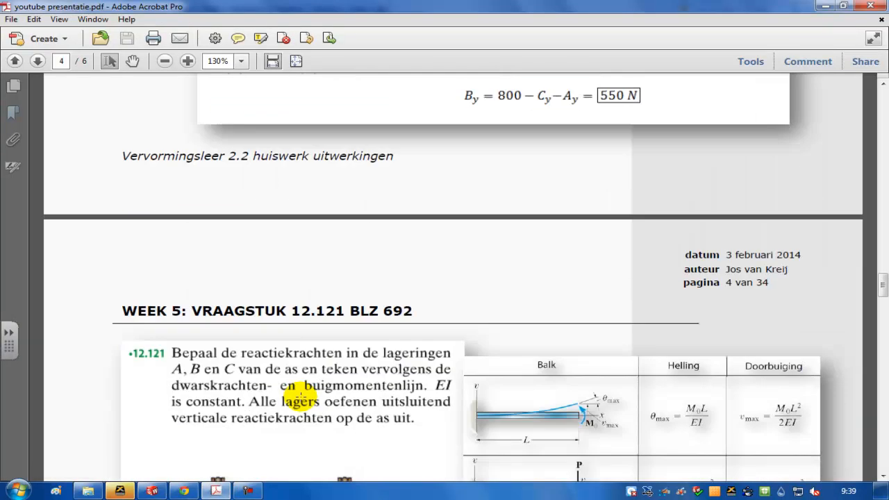
Step: Scroll to the hand-drawn moment diagram, then start a new SolidWorks part via File > New
{"action": "scroll", "scroll_direction": "down", "scroll_amount": 3}
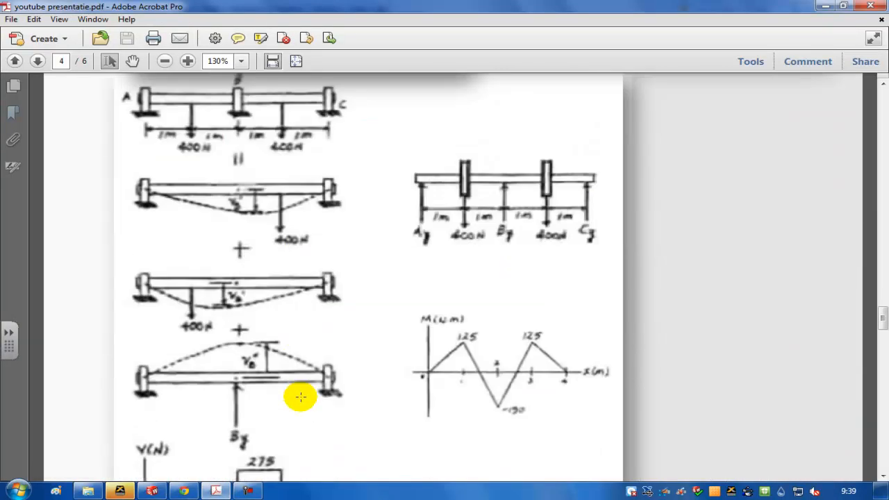
{"action": "mouse_move", "coordinate": [480, 348]}
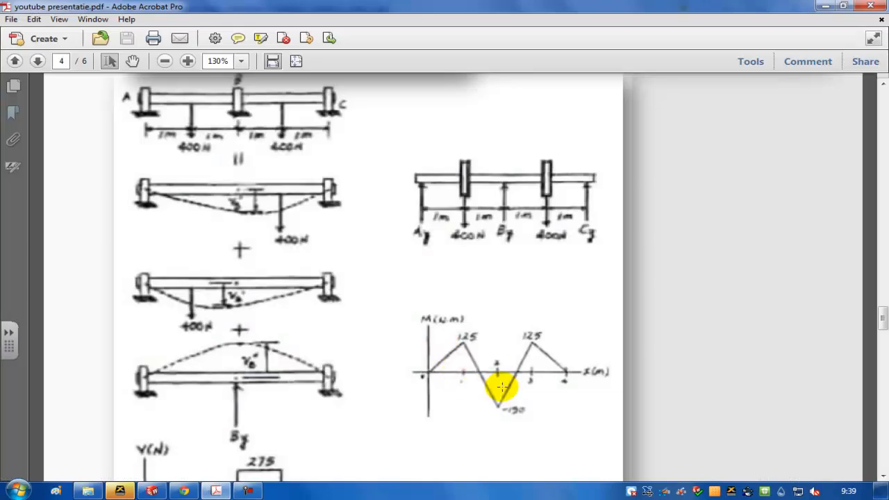
{"action": "mouse_move", "coordinate": [527, 431]}
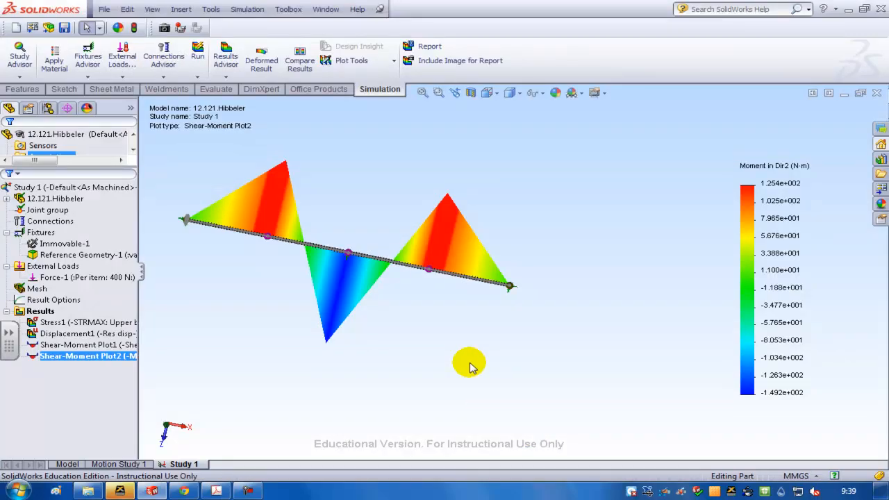
{"action": "left_click", "coordinate": [105, 10]}
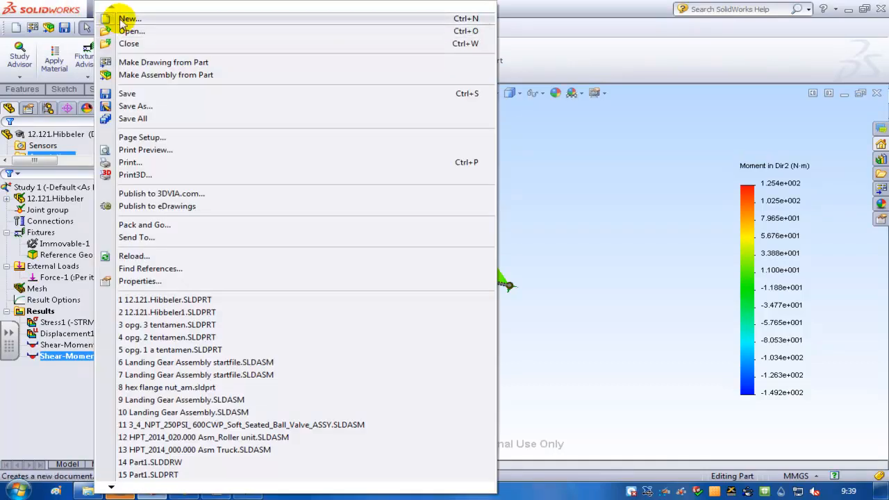
{"action": "left_click", "coordinate": [127, 19]}
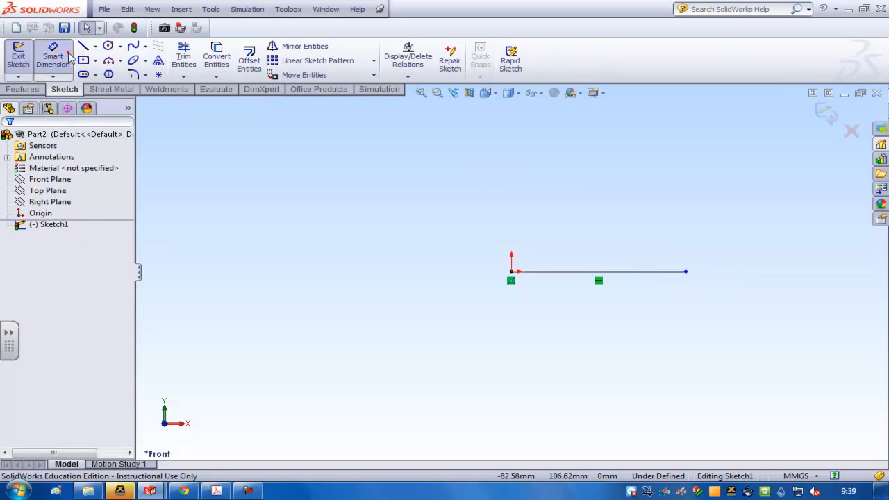
Step: Dimension the first line 1000 mm and make the two sketch lines equal
{"action": "left_click", "coordinate": [597, 271]}
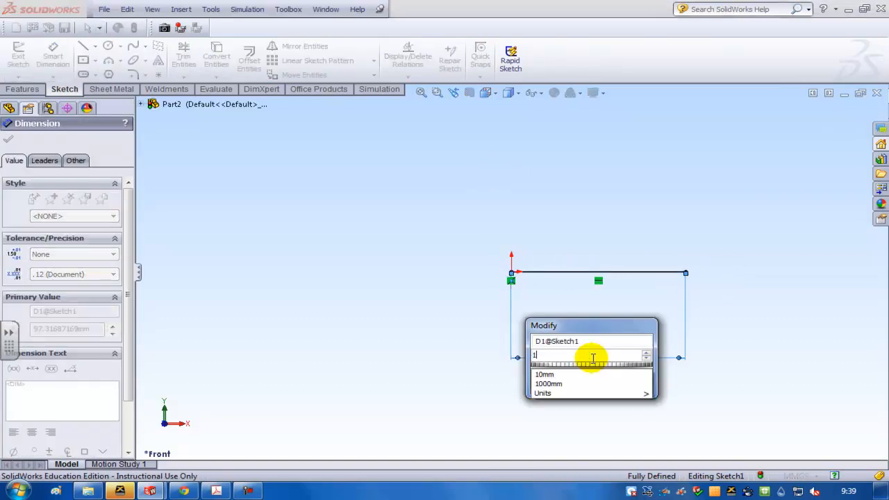
{"action": "left_click", "coordinate": [547, 383]}
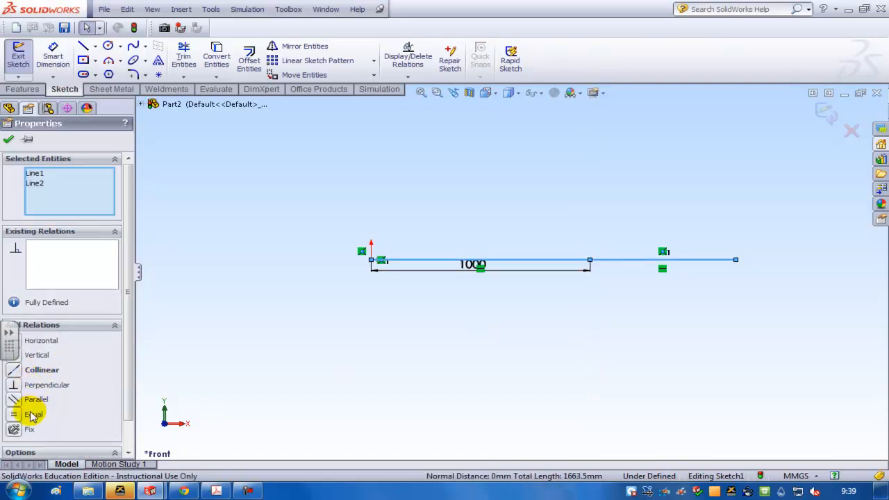
{"action": "left_click", "coordinate": [33, 414]}
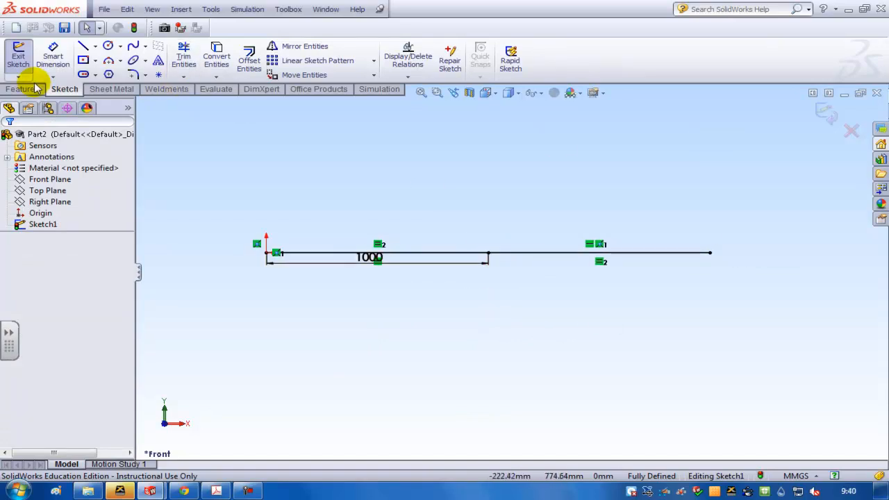
Step: Add a 100x100x10 square tube structural member along both sketch lines
{"action": "left_click", "coordinate": [167, 89]}
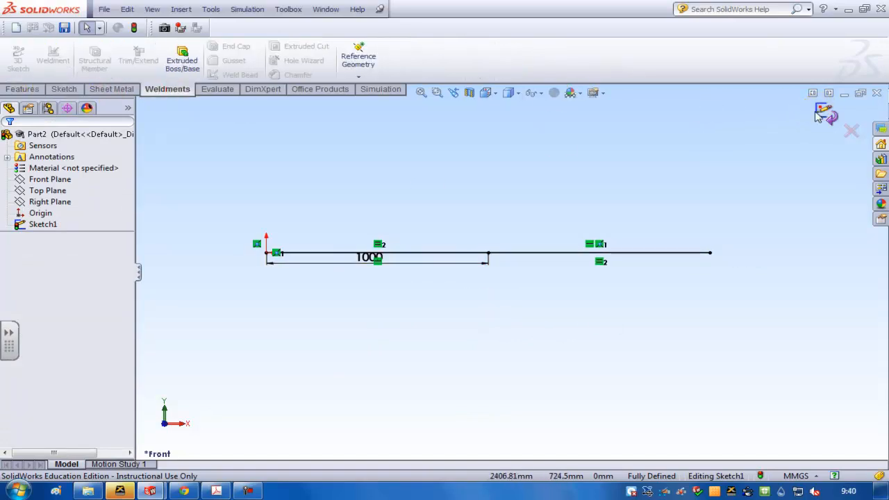
{"action": "left_click", "coordinate": [94, 56]}
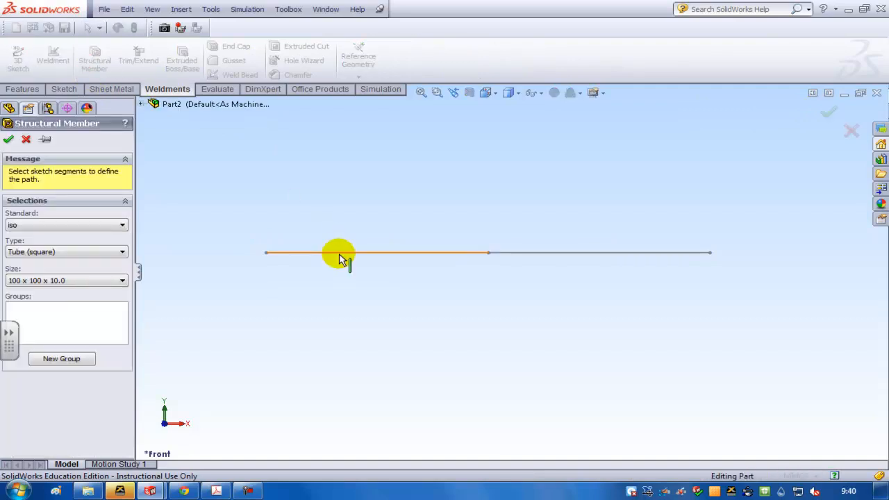
{"action": "left_click", "coordinate": [337, 253]}
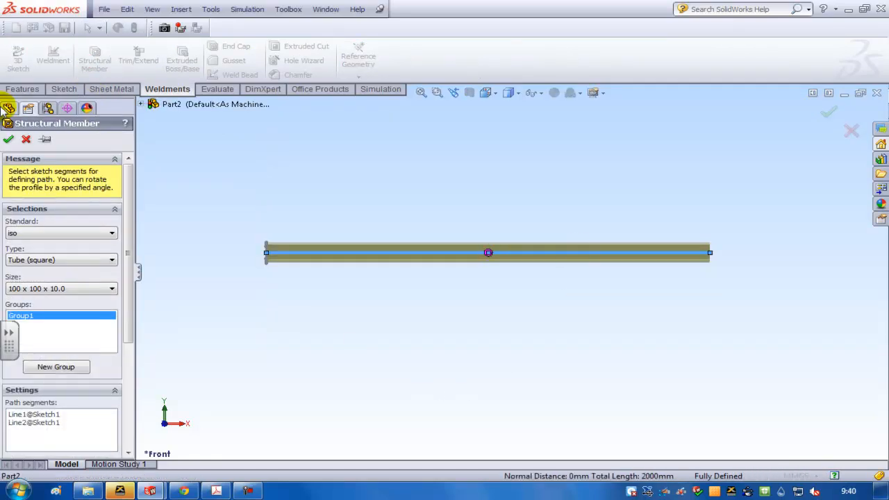
{"action": "left_click", "coordinate": [8, 139]}
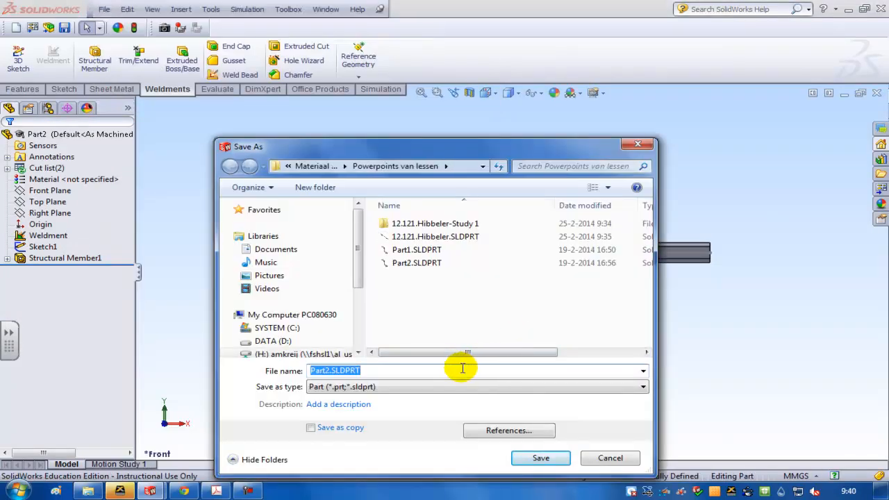
Step: Save the part as 'symmetrical'
{"action": "type", "text": "symmetrical"}
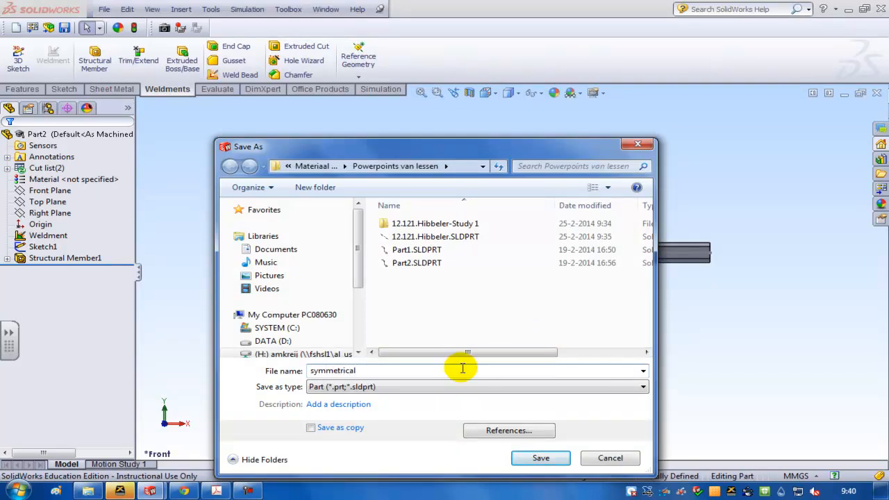
{"action": "left_click", "coordinate": [541, 458]}
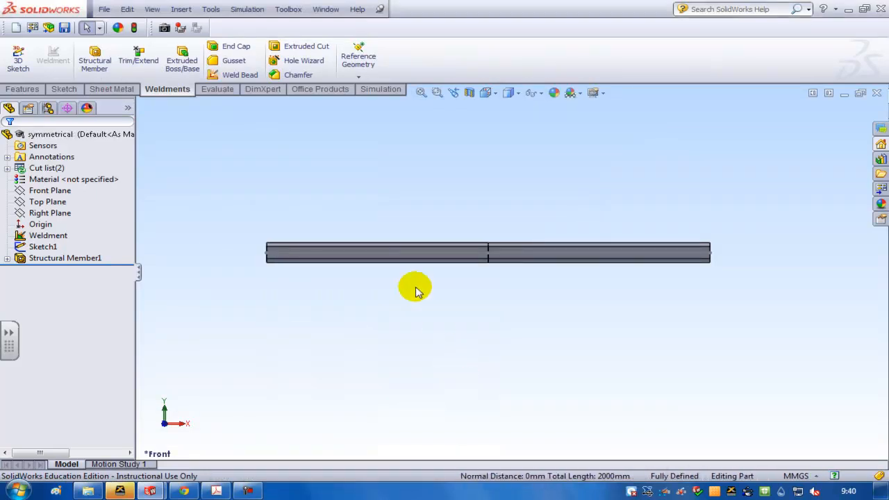
Step: Confirm the SolidWorks Simulation add-in is enabled in Tools > Add-Ins
{"action": "left_click", "coordinate": [211, 8]}
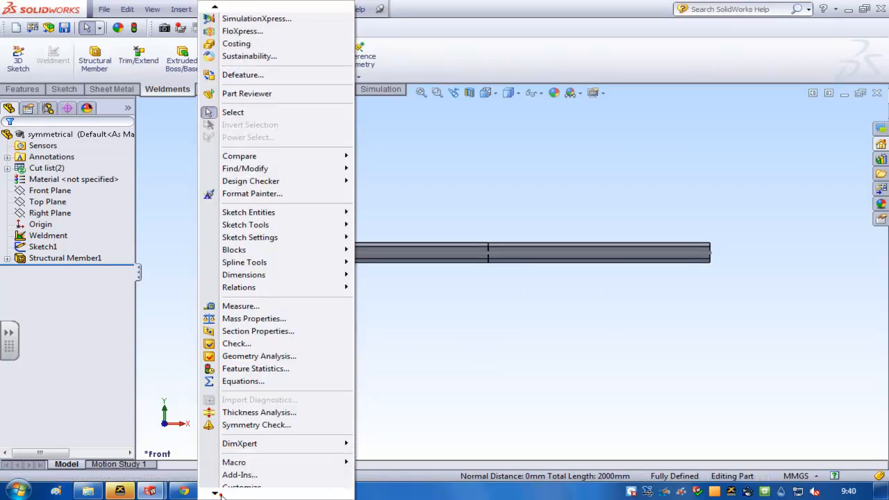
{"action": "left_click", "coordinate": [239, 475]}
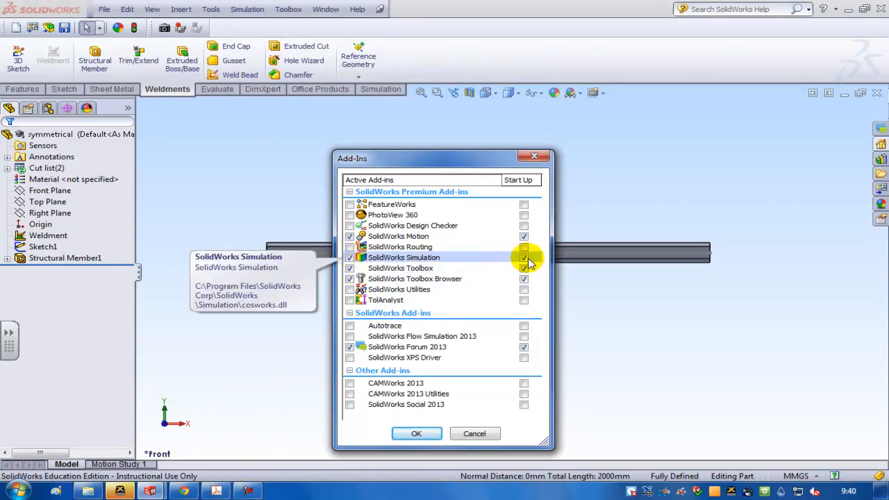
{"action": "left_click", "coordinate": [417, 434]}
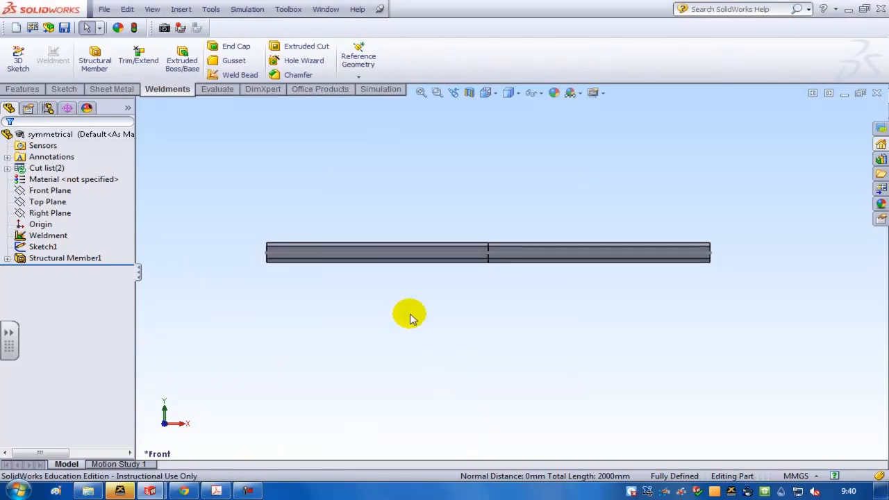
{"action": "left_click", "coordinate": [248, 8]}
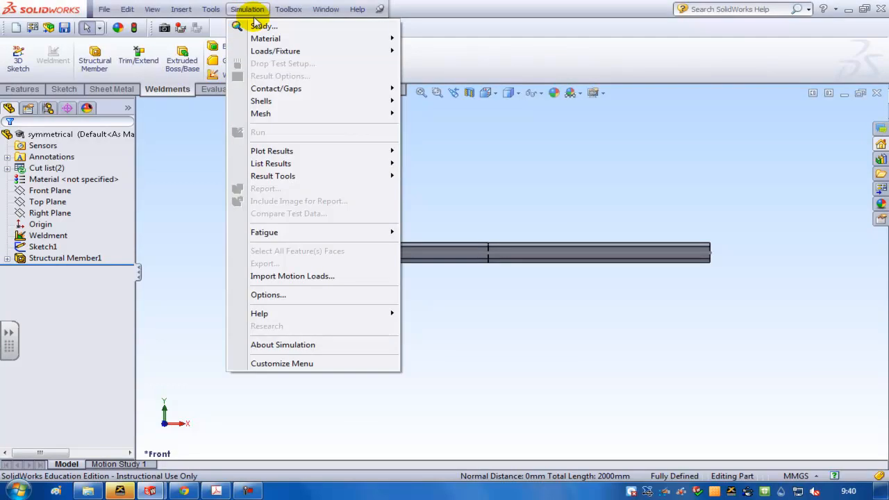
Step: Create a new simulation study, Study 1, via Study Advisor > New Study
{"action": "left_click", "coordinate": [263, 25]}
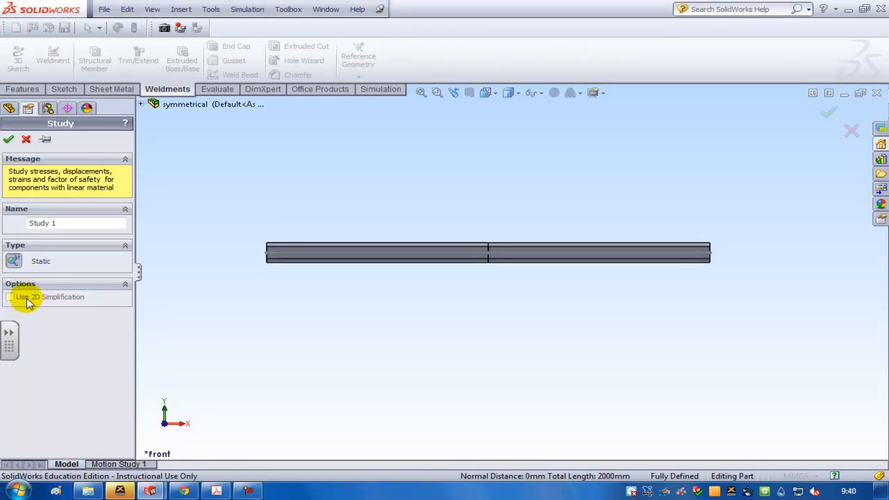
{"action": "mouse_move", "coordinate": [30, 311]}
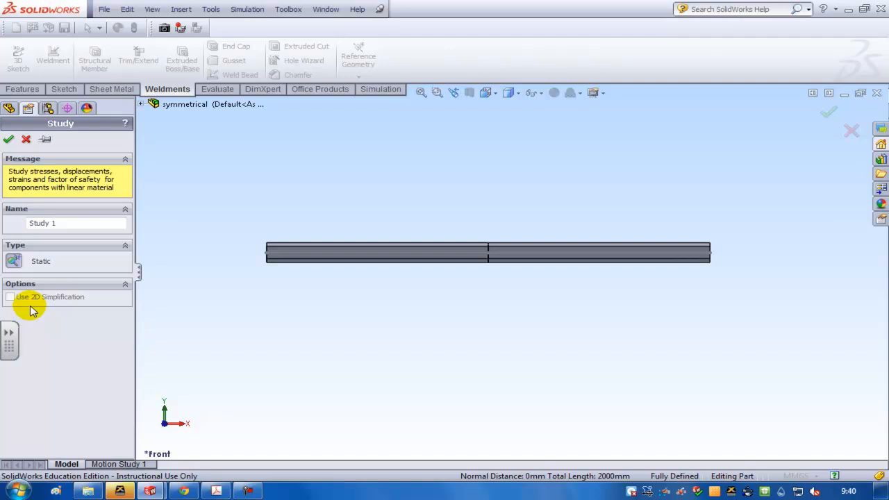
{"action": "mouse_move", "coordinate": [28, 214]}
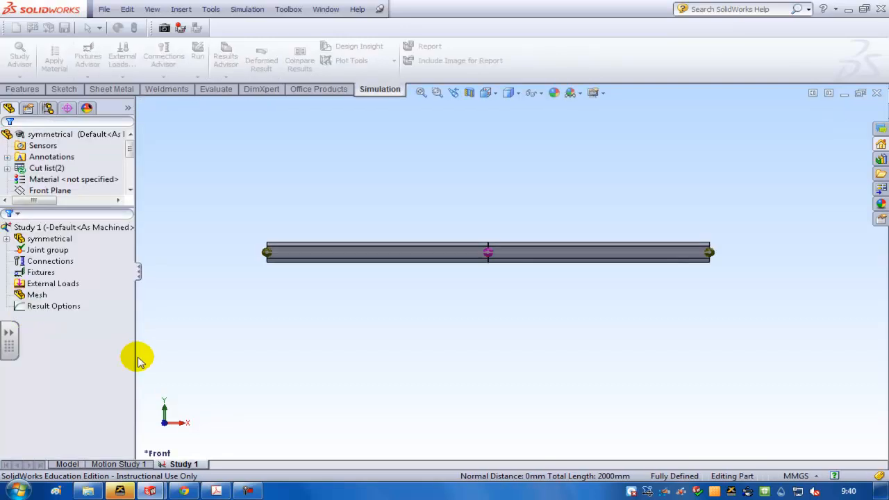
Step: Expand the 'symmetrical' node to show SolidBody 1 and SolidBody 2 as structural members
{"action": "left_click", "coordinate": [48, 239]}
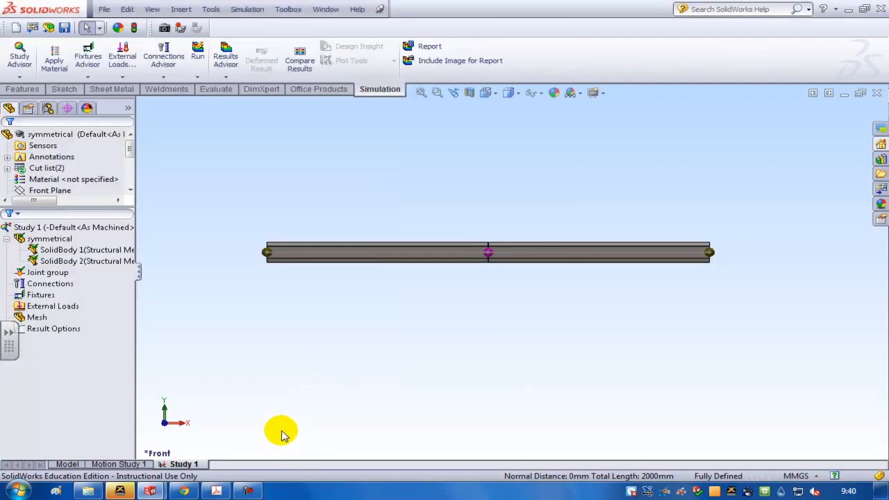
{"action": "mouse_move", "coordinate": [118, 348]}
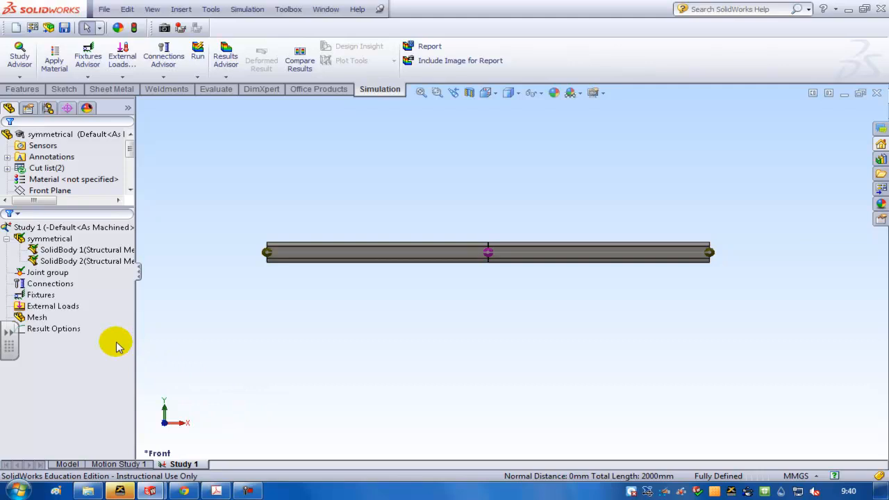
{"action": "mouse_move", "coordinate": [69, 250]}
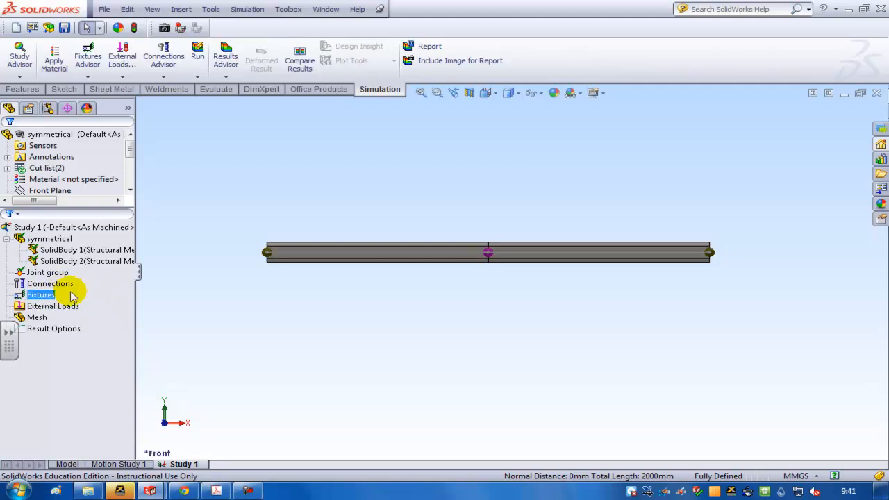
Step: Add a Fixed Geometry fixture on the right-end joint set to Immovable, then begin a load
{"action": "right_click", "coordinate": [40, 294]}
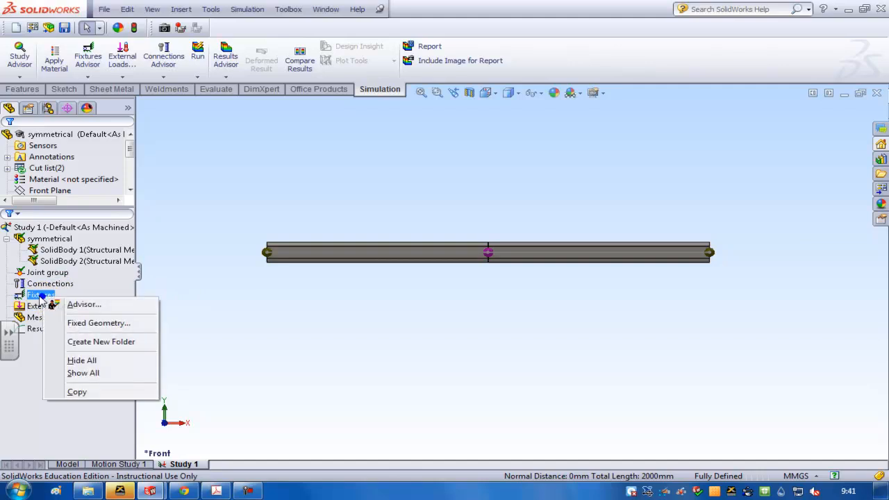
{"action": "left_click", "coordinate": [98, 323]}
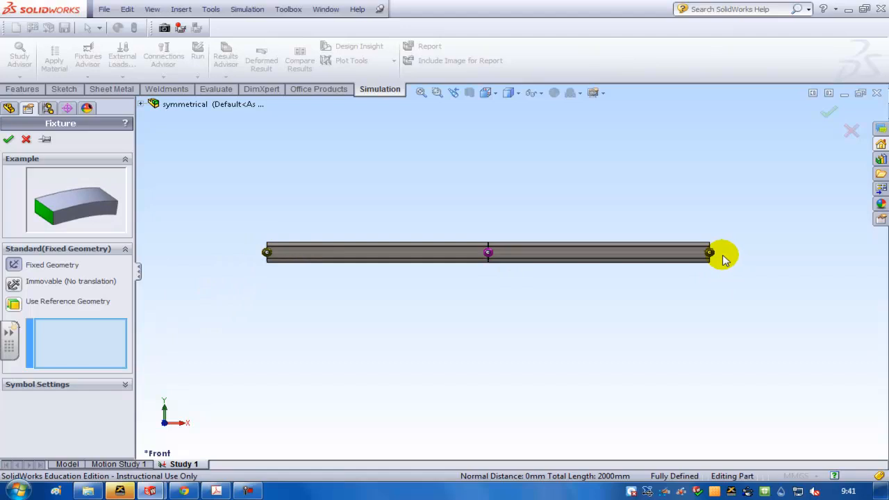
{"action": "left_click", "coordinate": [708, 253]}
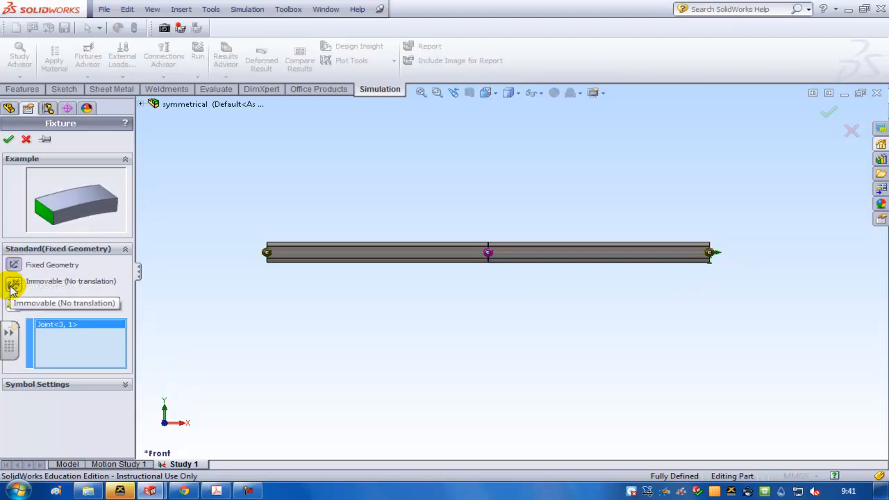
{"action": "left_click", "coordinate": [14, 263]}
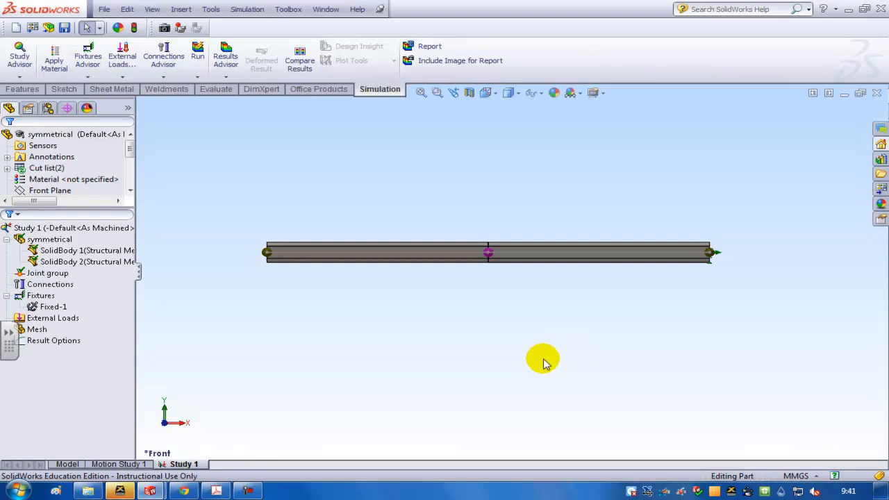
{"action": "left_click", "coordinate": [53, 318]}
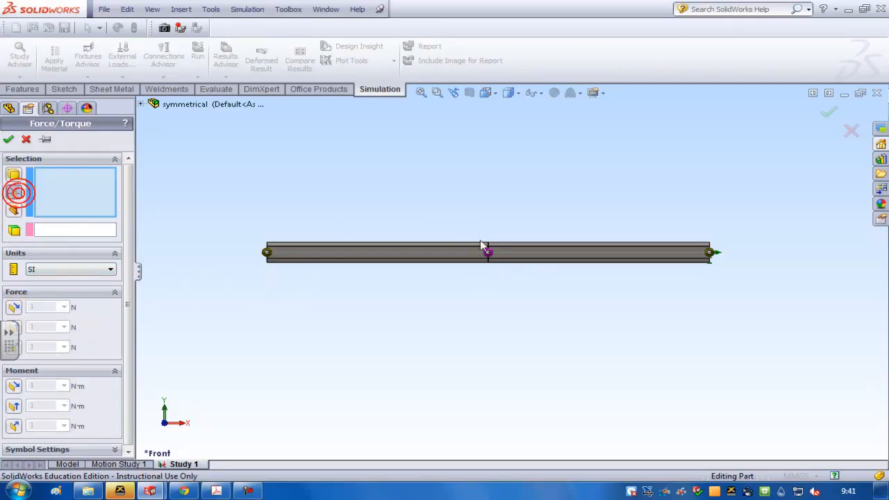
Step: Apply a 400 N force at the beam's middle joint referenced to Edge<1>
{"action": "left_click", "coordinate": [708, 253]}
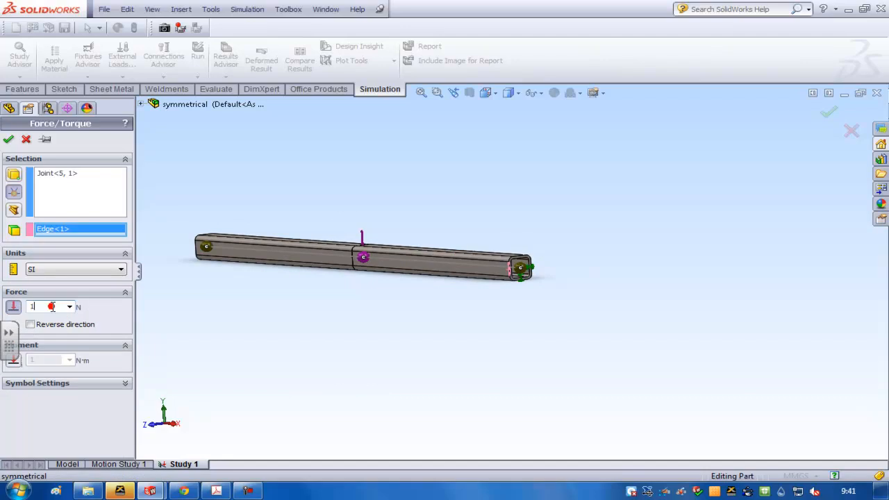
{"action": "type", "text": "400"}
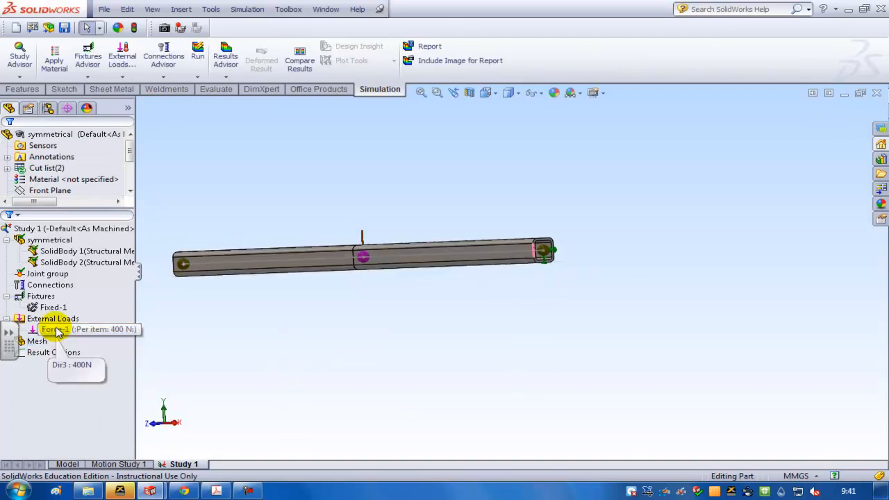
{"action": "left_click", "coordinate": [53, 319]}
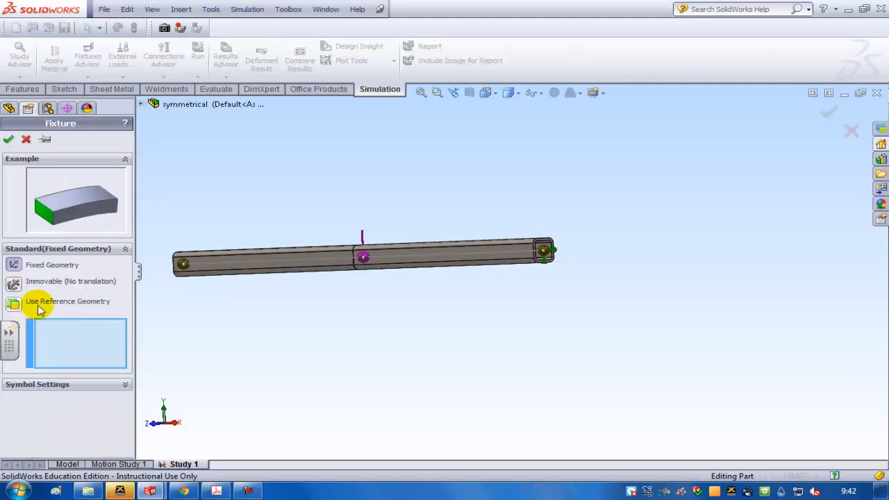
Step: Restrain the left-end joint with Use Reference Geometry on Edge<1> at 0 mm translation
{"action": "left_click", "coordinate": [67, 300]}
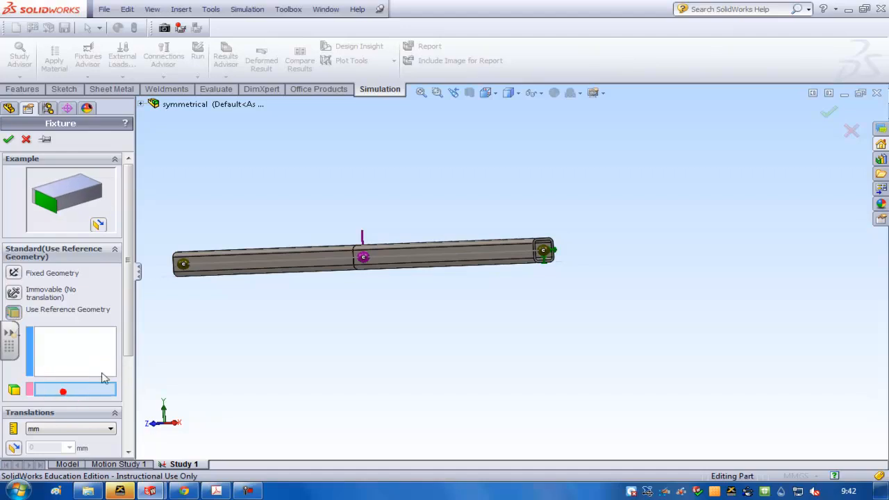
{"action": "left_click", "coordinate": [178, 265]}
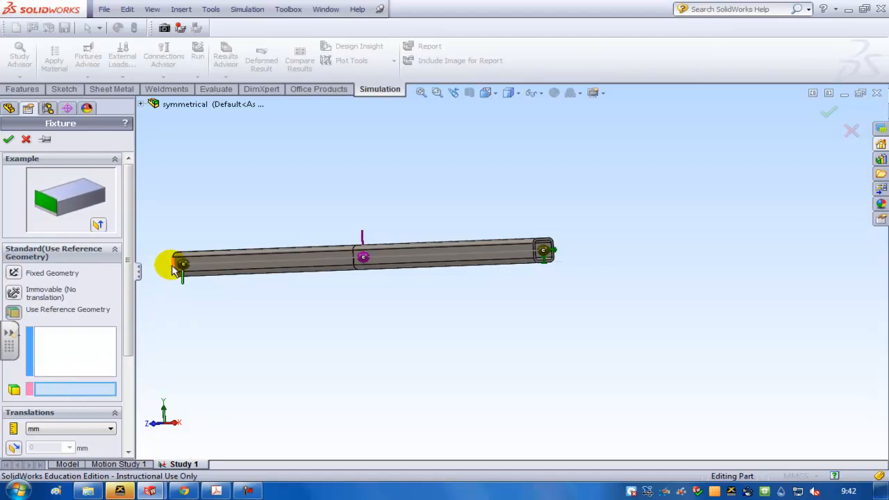
{"action": "left_click", "coordinate": [181, 267]}
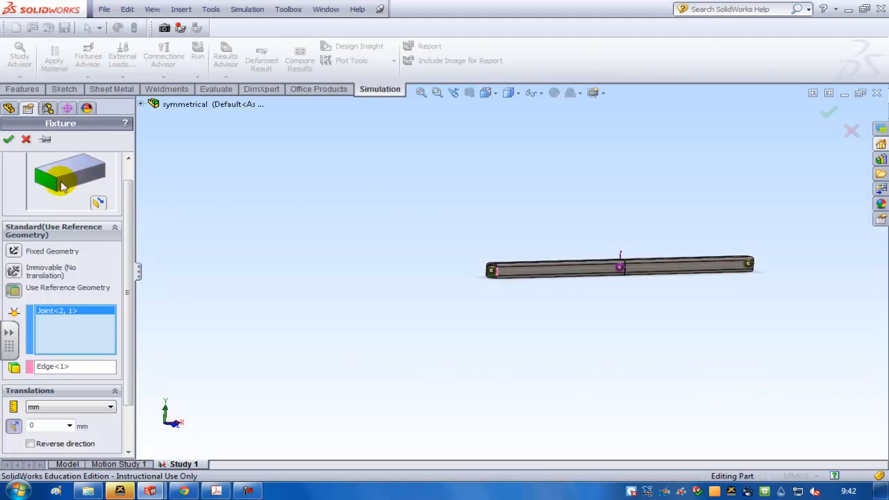
{"action": "mouse_move", "coordinate": [8, 140]}
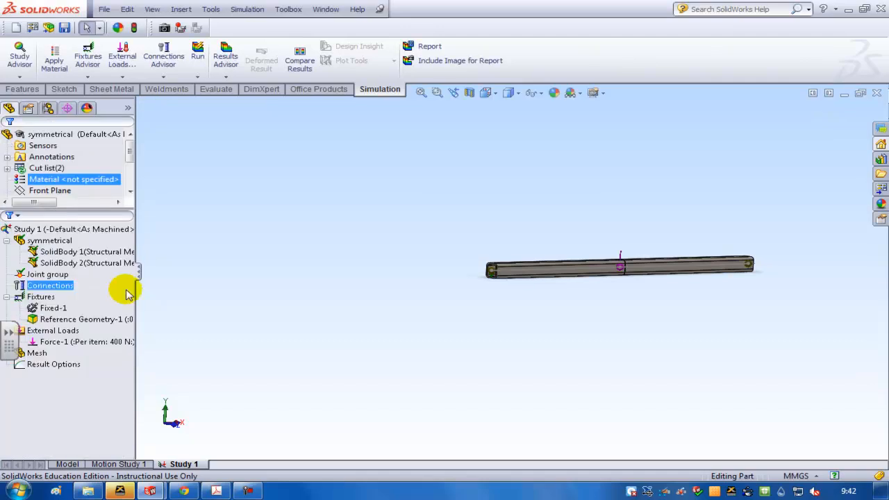
{"action": "left_click", "coordinate": [107, 8]}
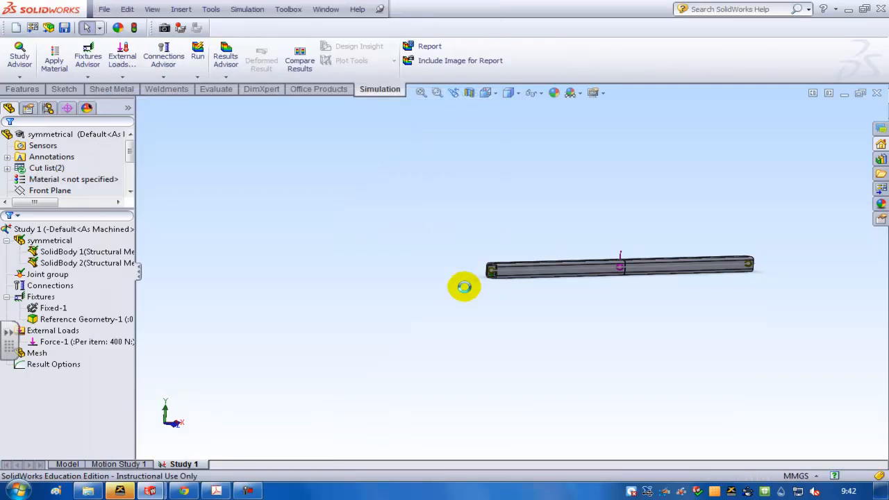
Step: Run Study 1 to produce Stress1 and Displacement1 results
{"action": "right_click", "coordinate": [28, 229]}
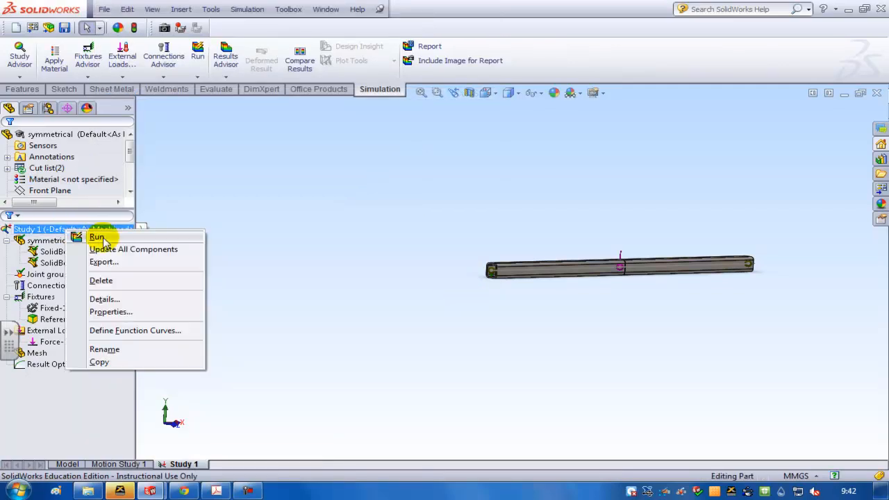
{"action": "left_click", "coordinate": [97, 236]}
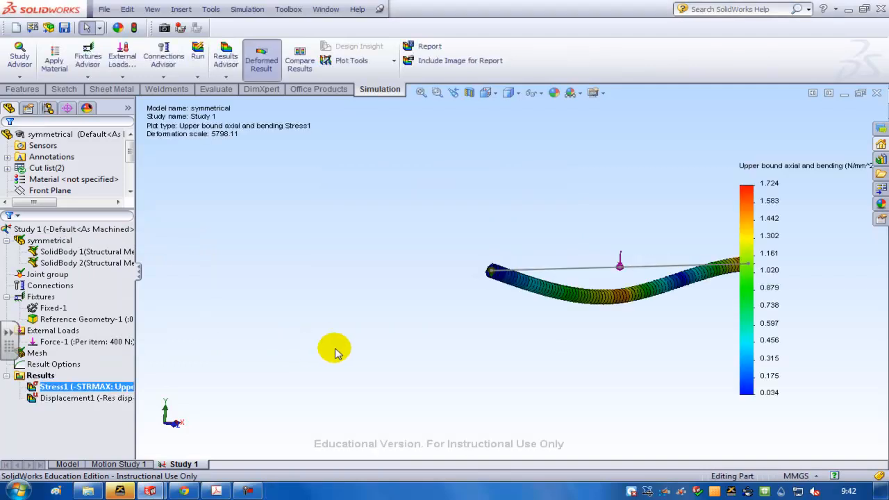
Step: Define a beam diagram of Shear Force in Dir 1 from the Results node
{"action": "right_click", "coordinate": [39, 375]}
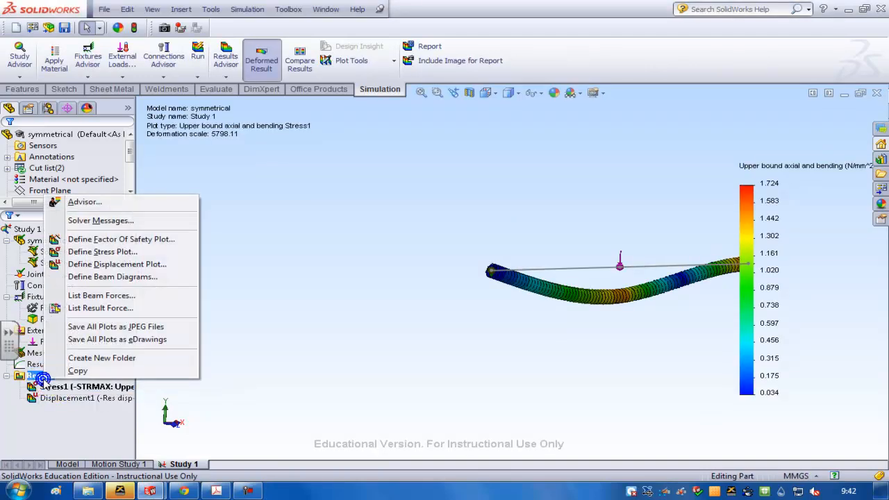
{"action": "left_click", "coordinate": [111, 276]}
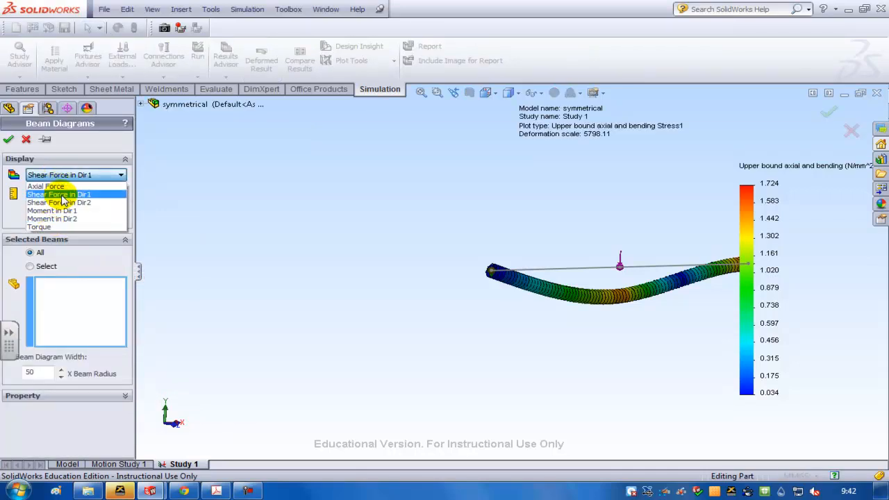
{"action": "left_click", "coordinate": [59, 195]}
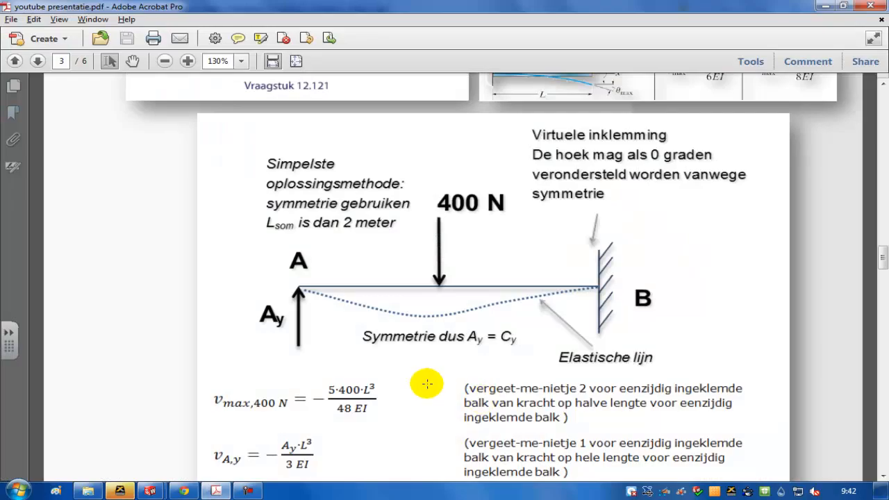
Step: Show page 4 of the hand-calculation PDF with the shear and moment diagrams
{"action": "scroll", "scroll_direction": "down", "scroll_amount": 3}
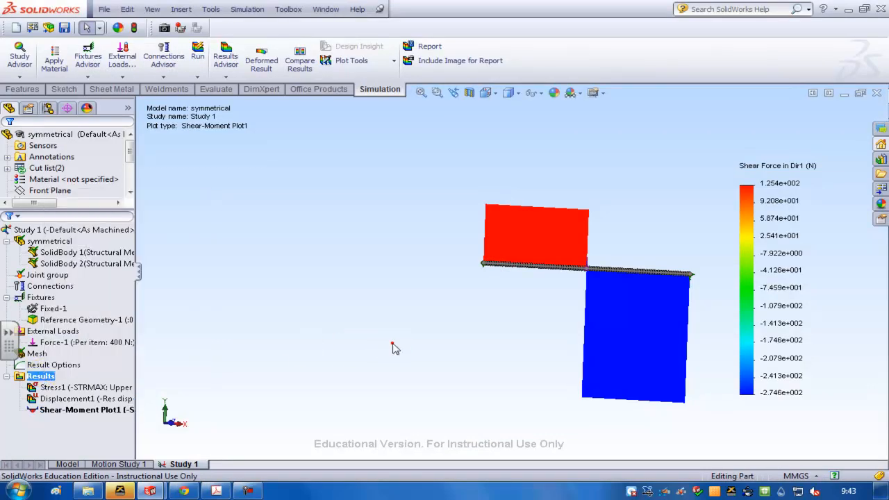
{"action": "left_click", "coordinate": [225, 492]}
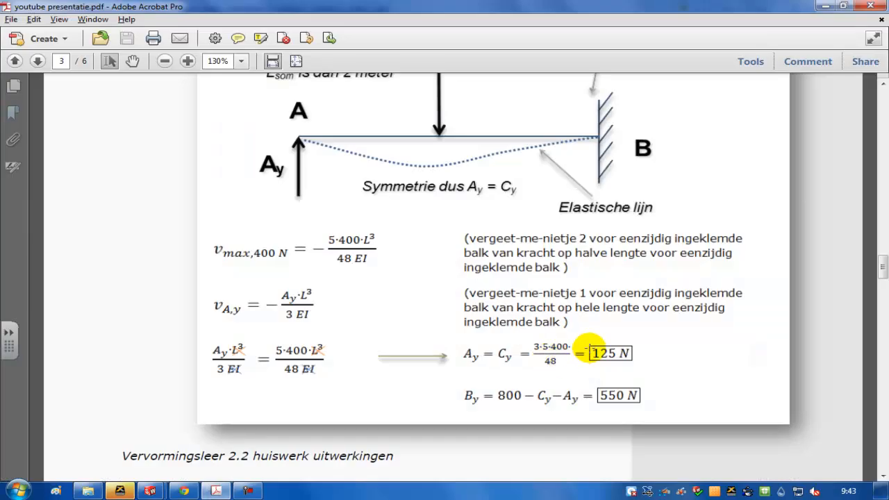
{"action": "left_click", "coordinate": [39, 61]}
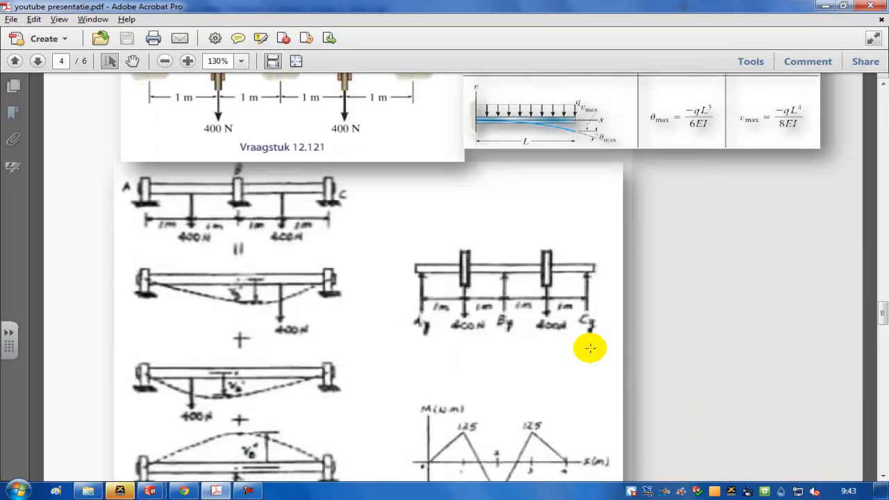
{"action": "scroll", "scroll_direction": "down", "scroll_amount": 3}
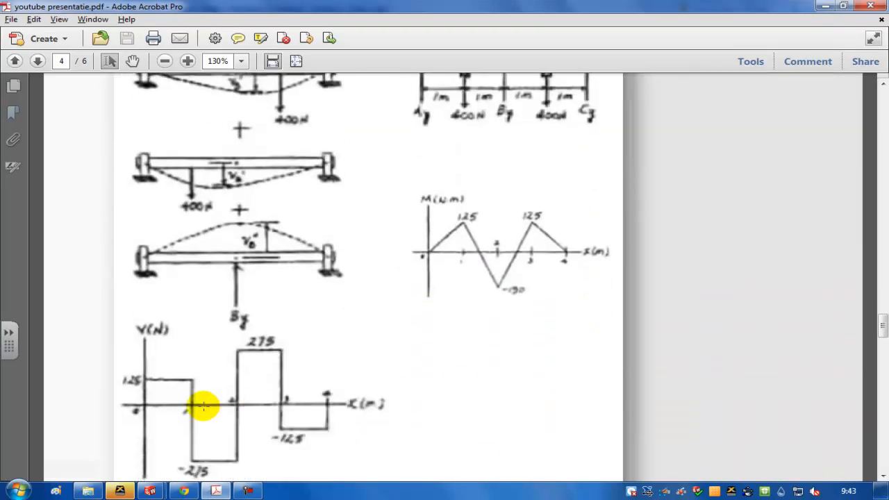
{"action": "mouse_move", "coordinate": [198, 469]}
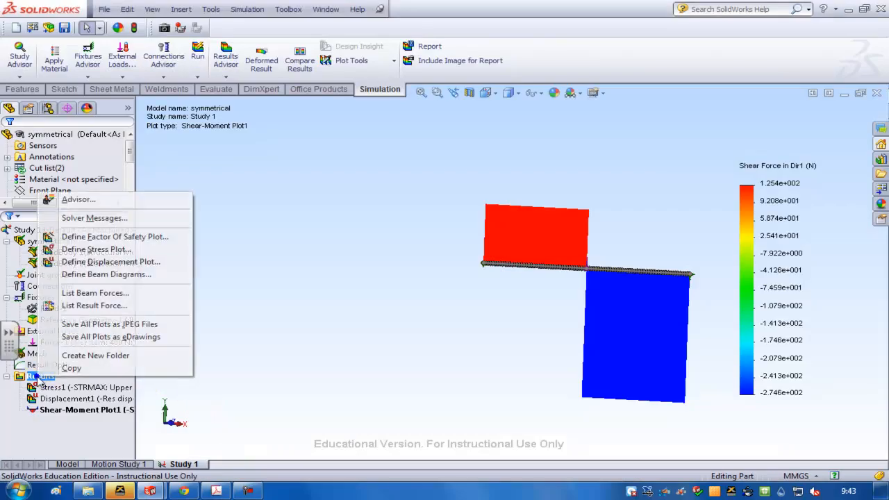
Step: Define a second beam diagram of Moment in Dir 2 for comparison with the PDF
{"action": "left_click", "coordinate": [105, 275]}
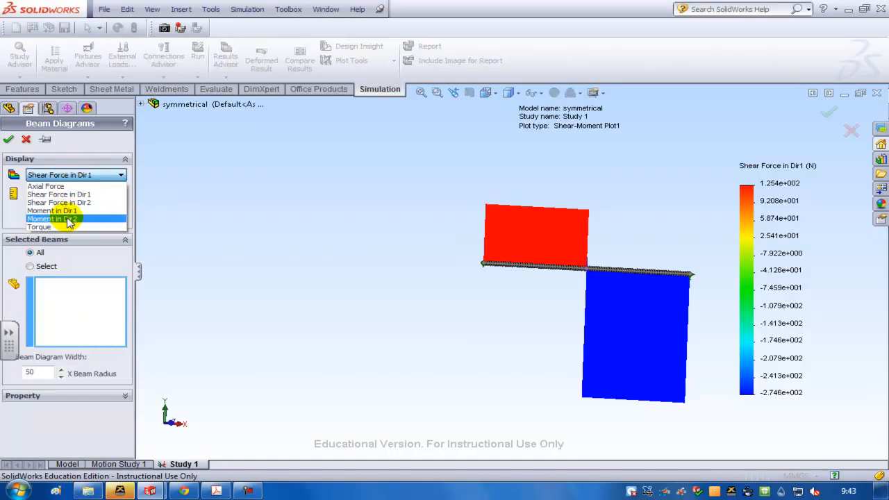
{"action": "left_click", "coordinate": [56, 218]}
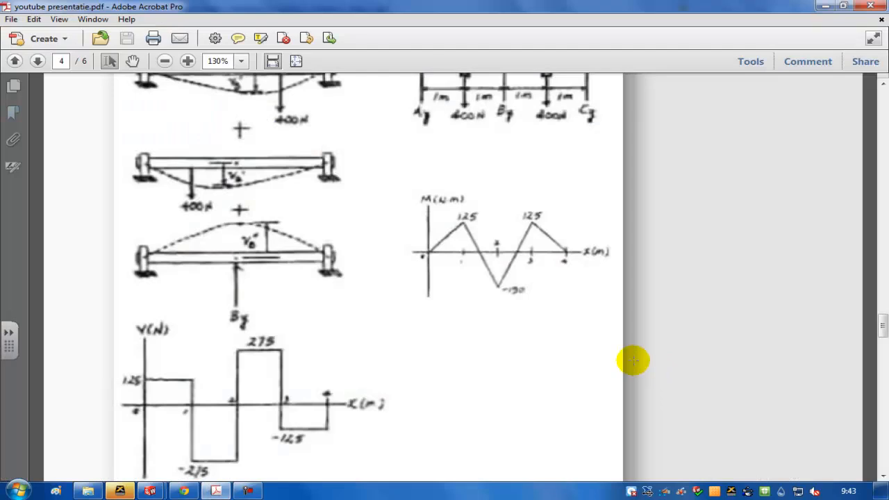
{"action": "mouse_move", "coordinate": [466, 236]}
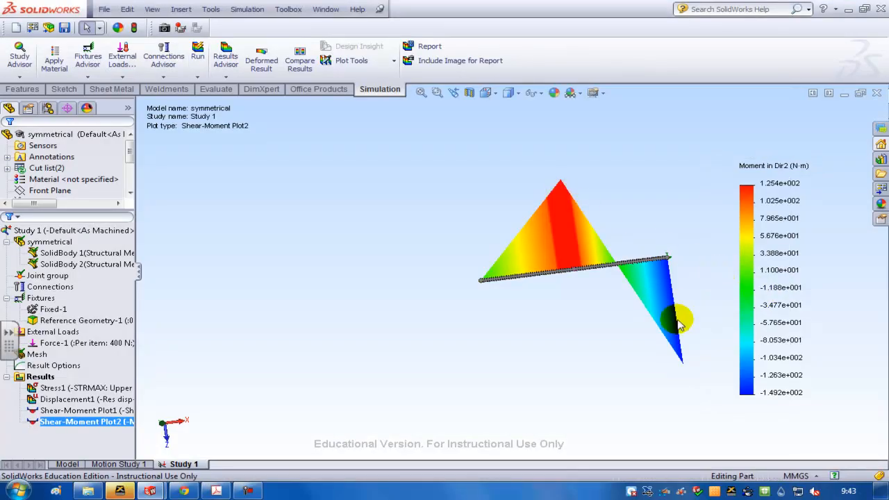
{"action": "mouse_move", "coordinate": [781, 436]}
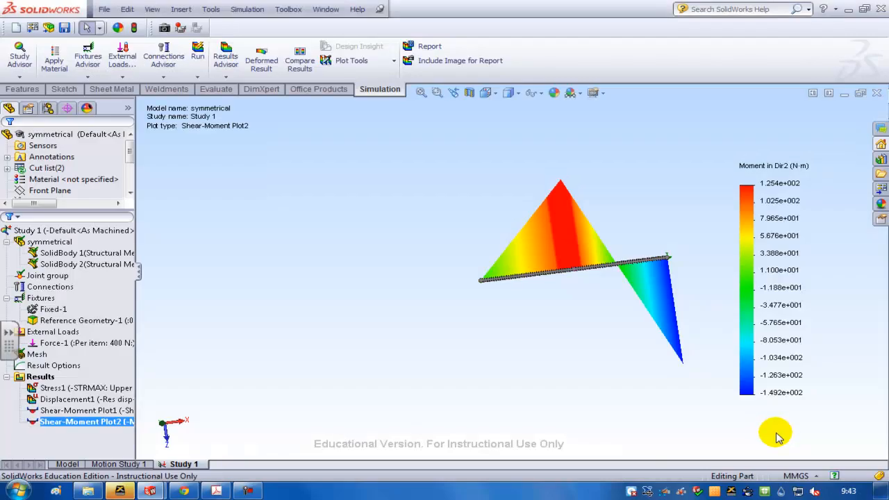